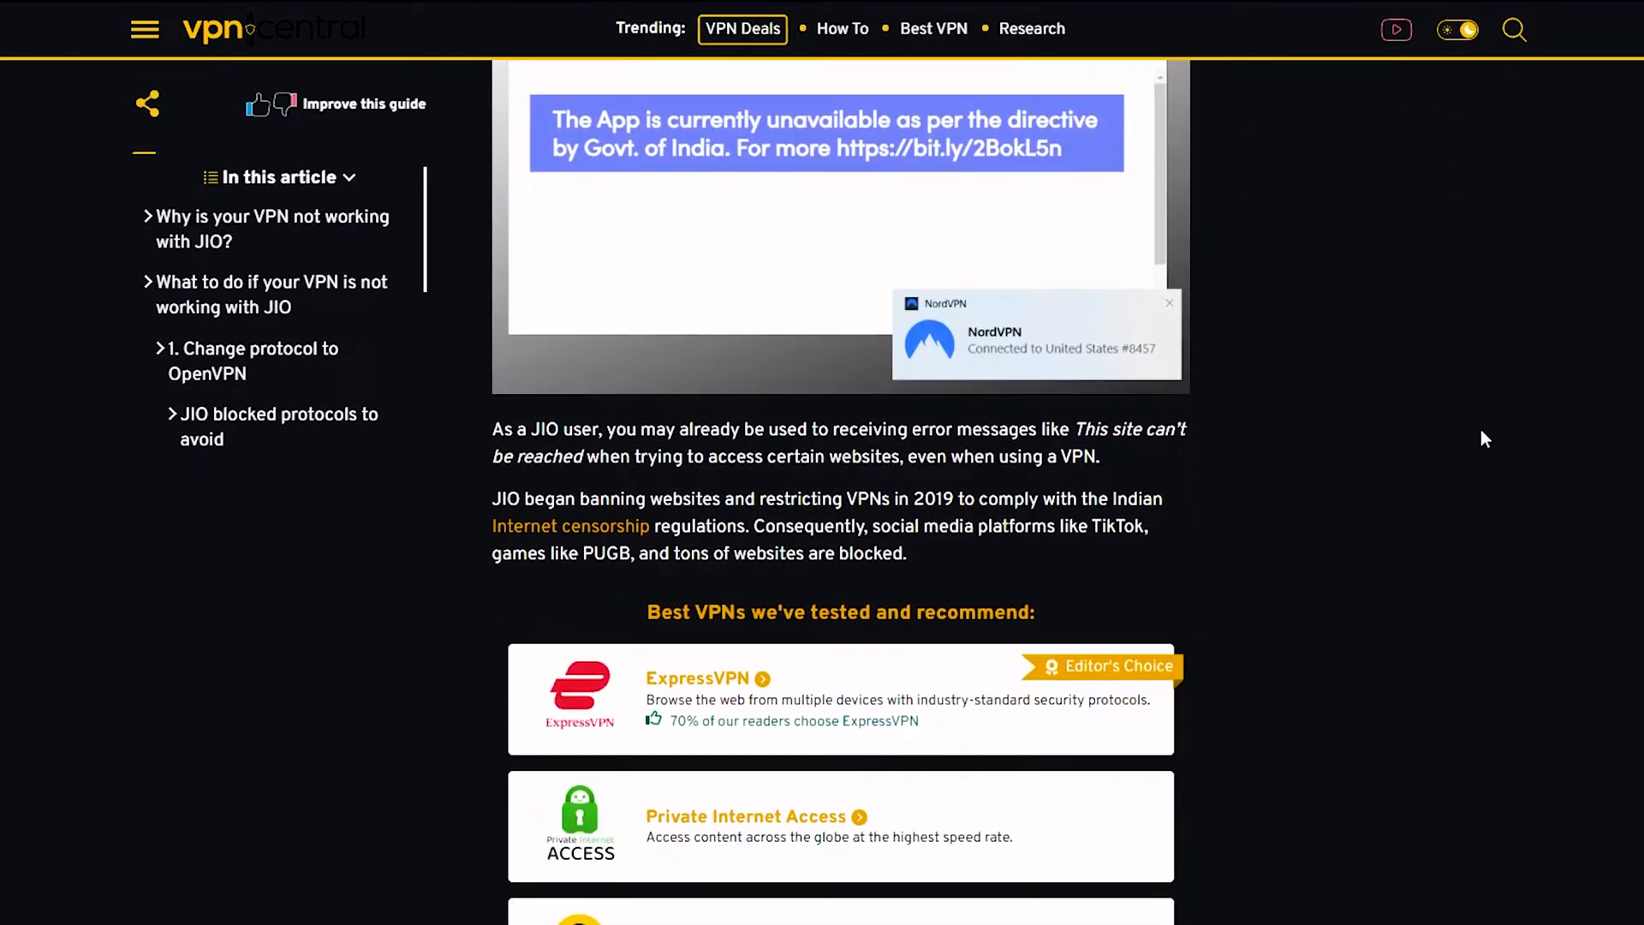
- Reach the Obfuscated servers entry in the specialty server list and bring up its connection options
{"action": "scroll", "scroll_direction": "down", "scroll_amount": 3}
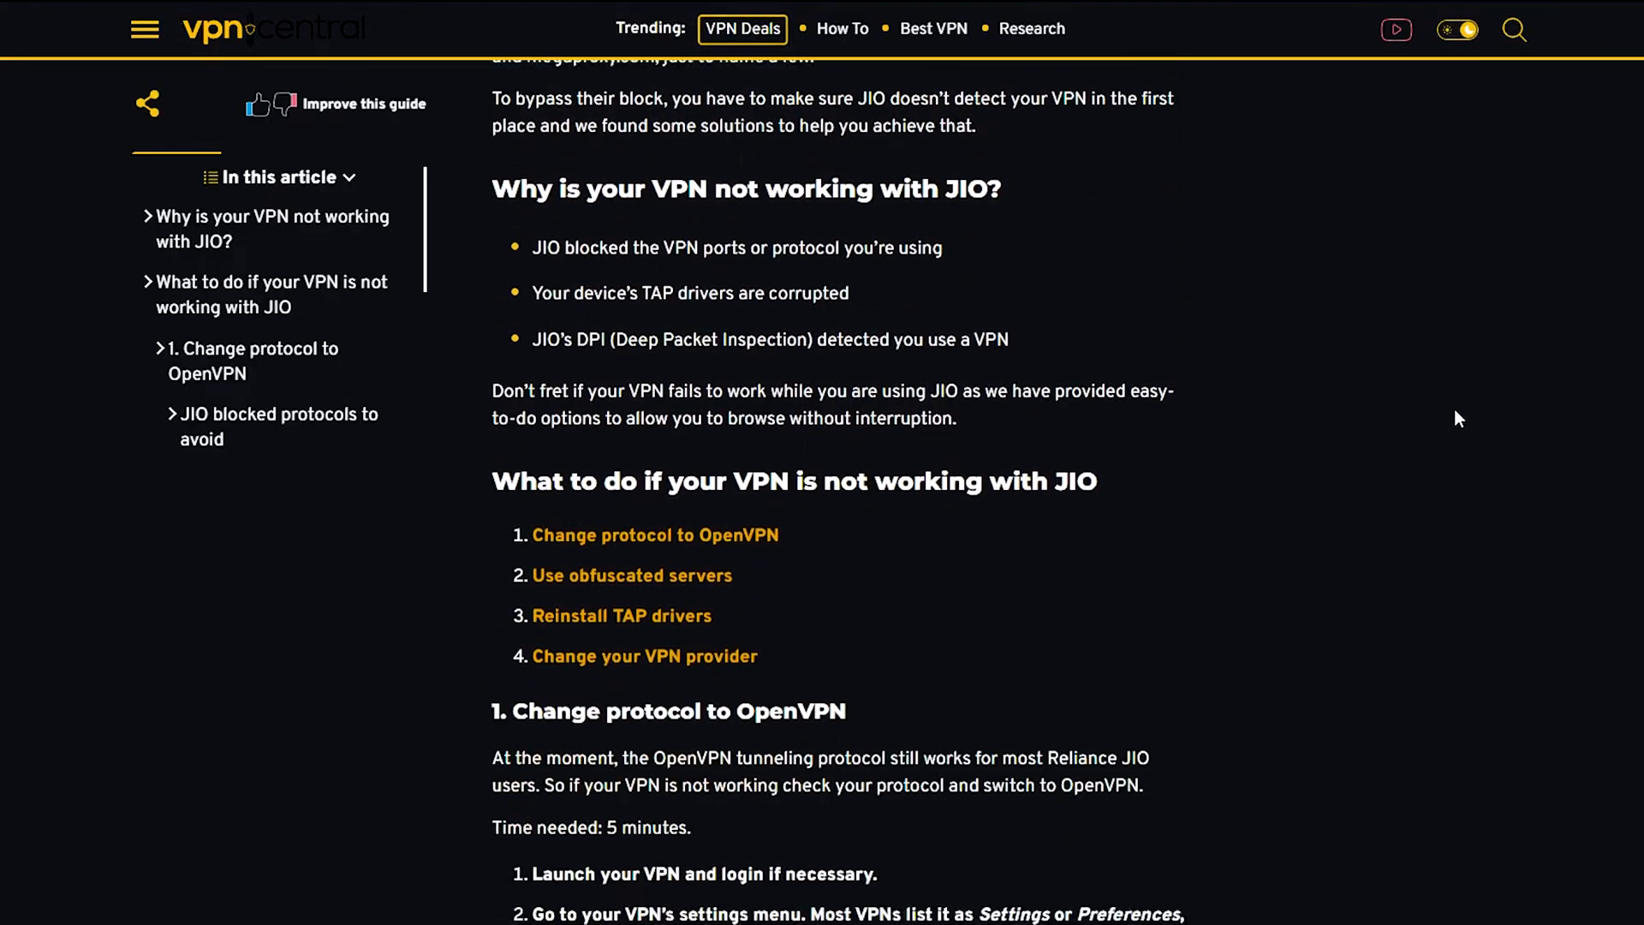
{"action": "scroll", "scroll_direction": "down", "scroll_amount": 3}
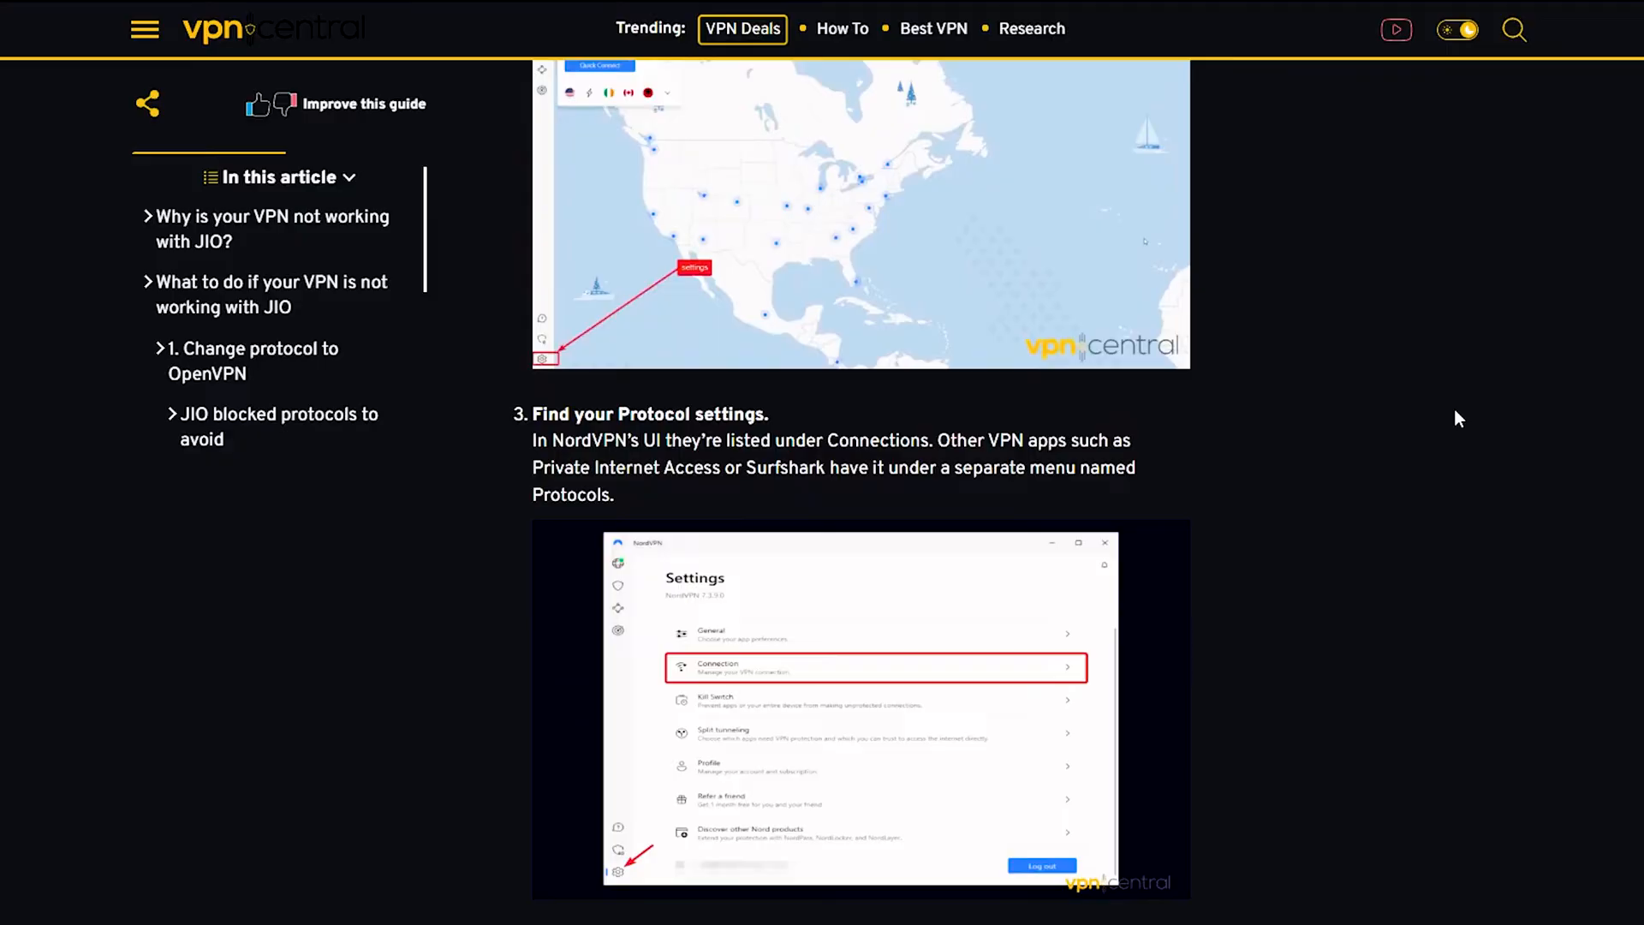
{"action": "scroll", "scroll_direction": "down", "scroll_amount": 3}
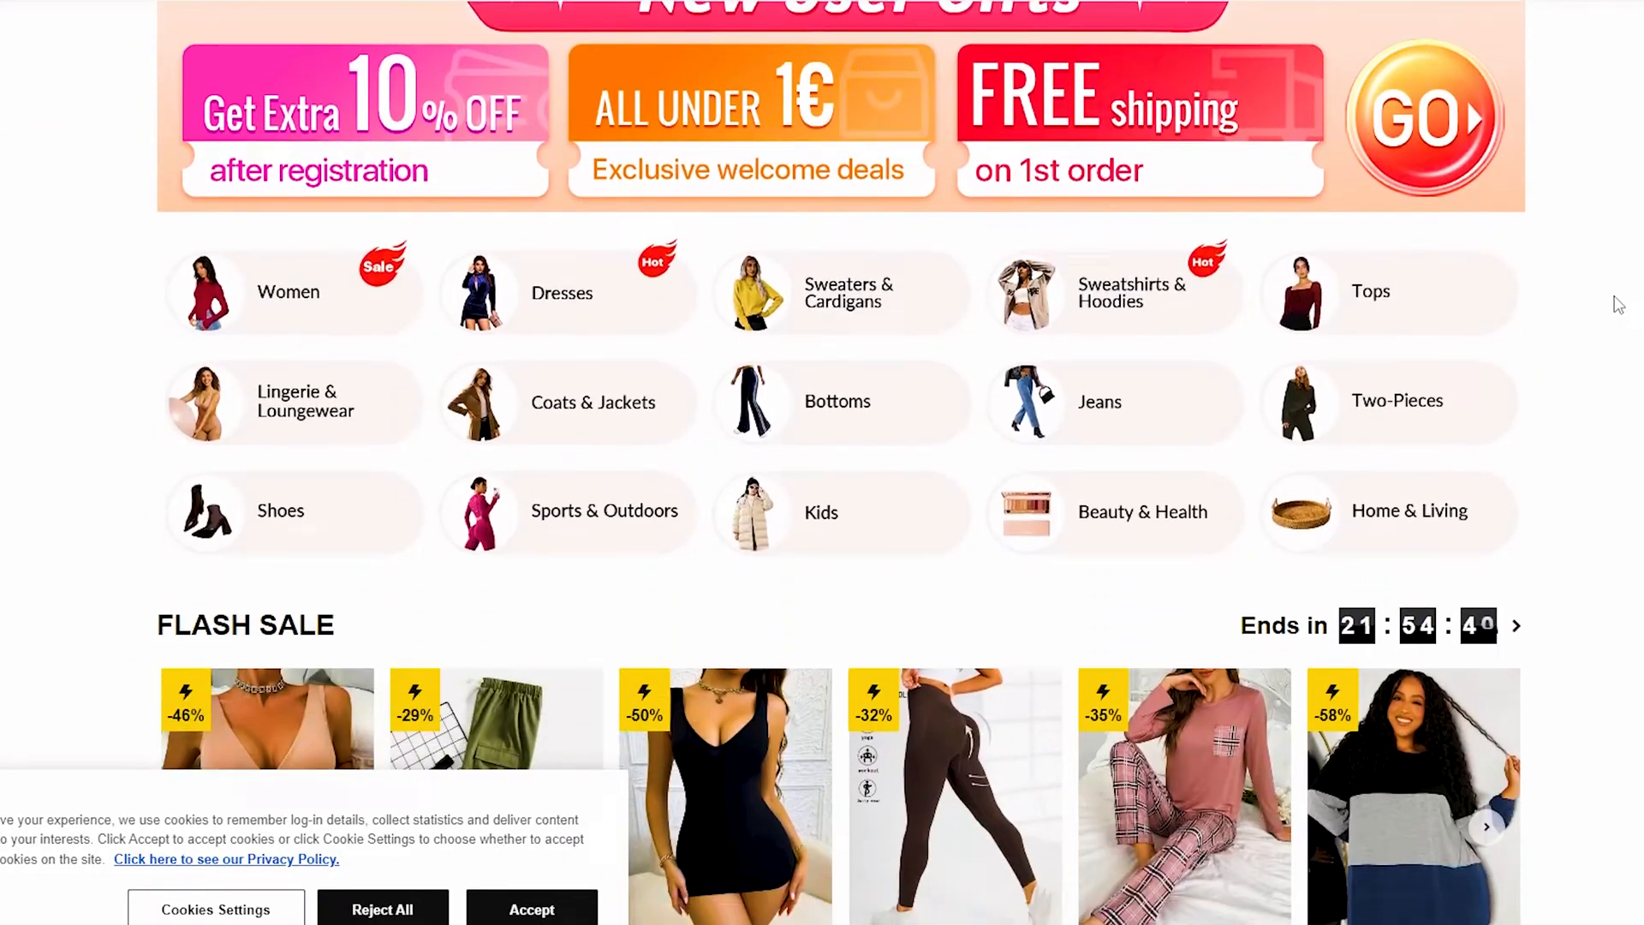
{"action": "scroll", "scroll_direction": "down", "scroll_amount": 3}
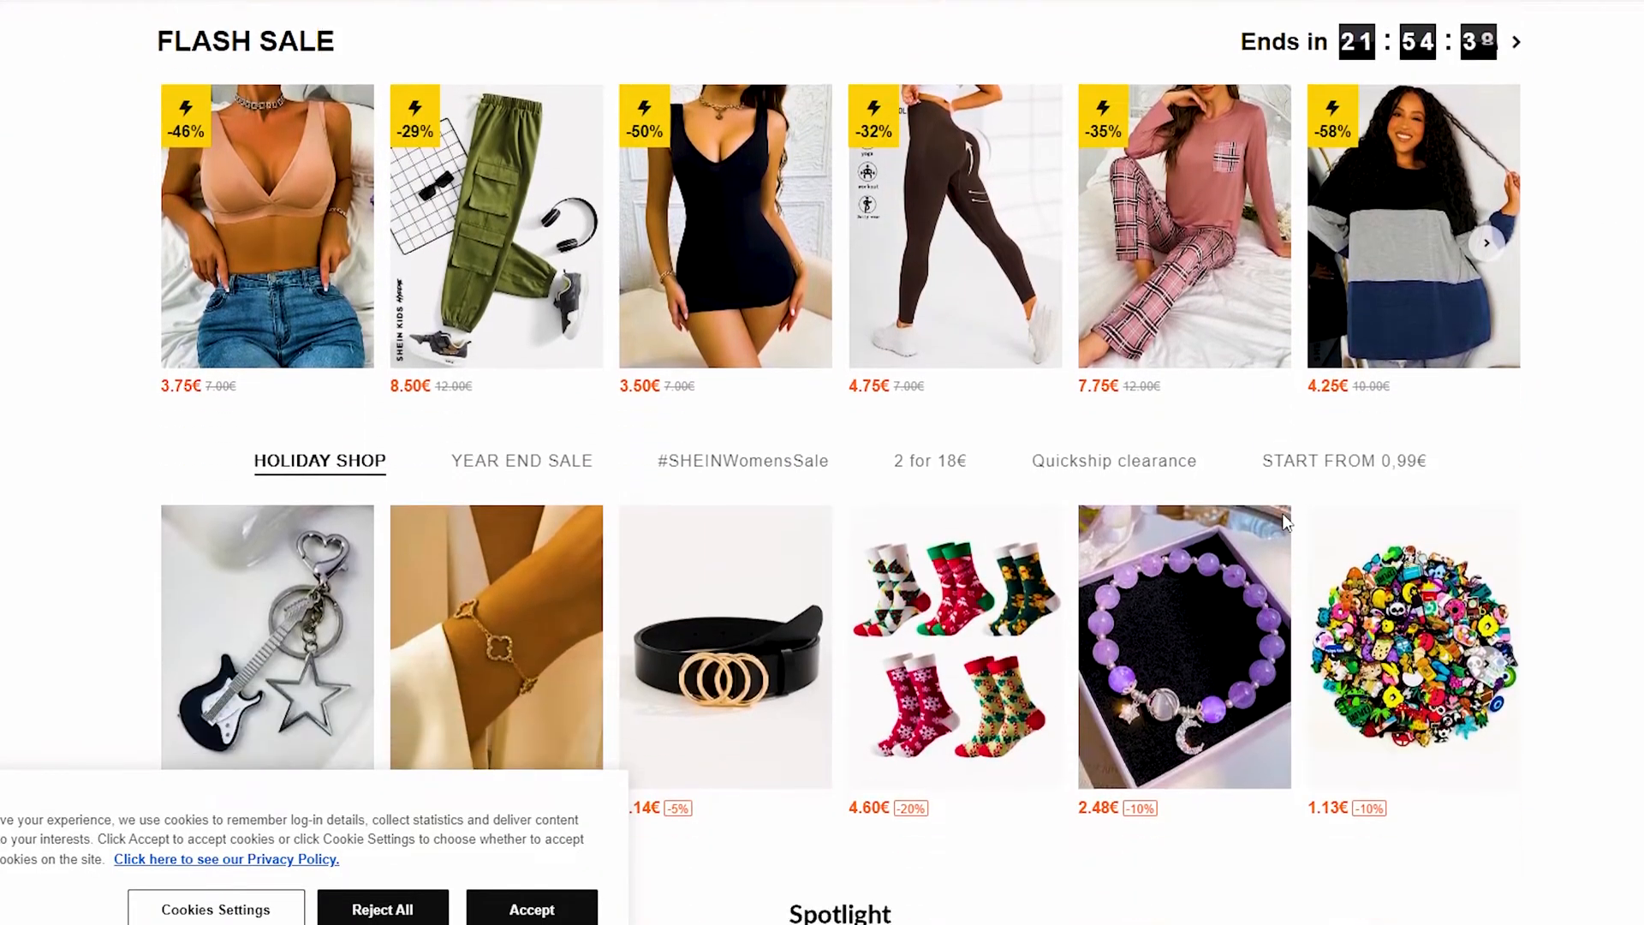
{"action": "scroll", "scroll_direction": "down", "scroll_amount": 3}
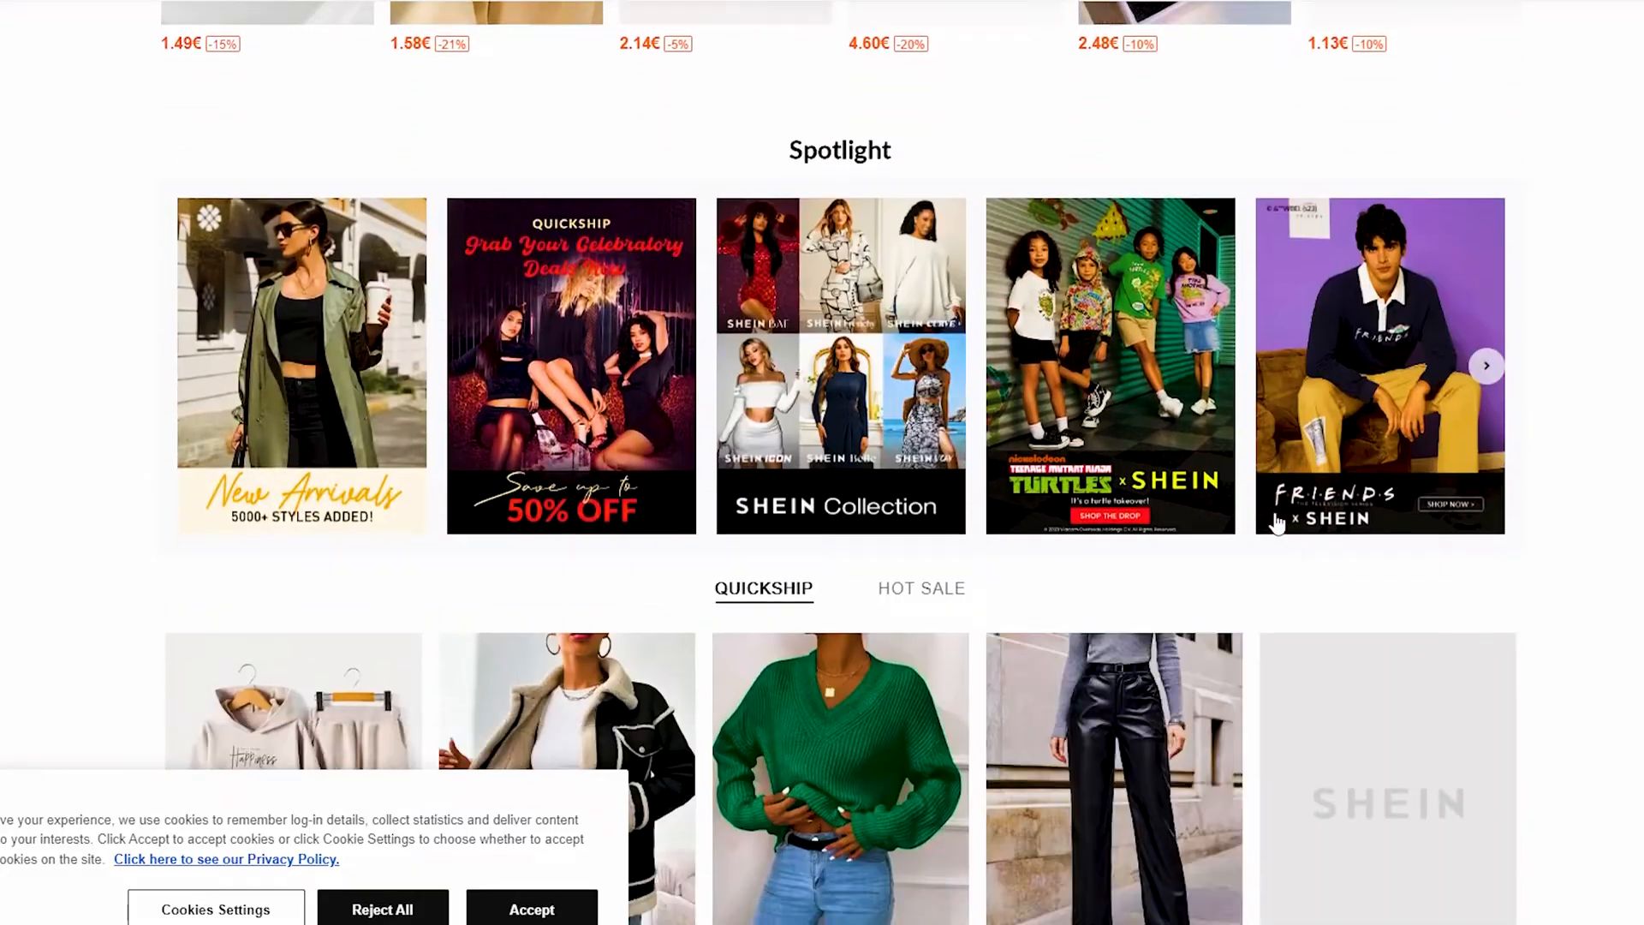
{"action": "scroll", "scroll_direction": "down", "scroll_amount": 3}
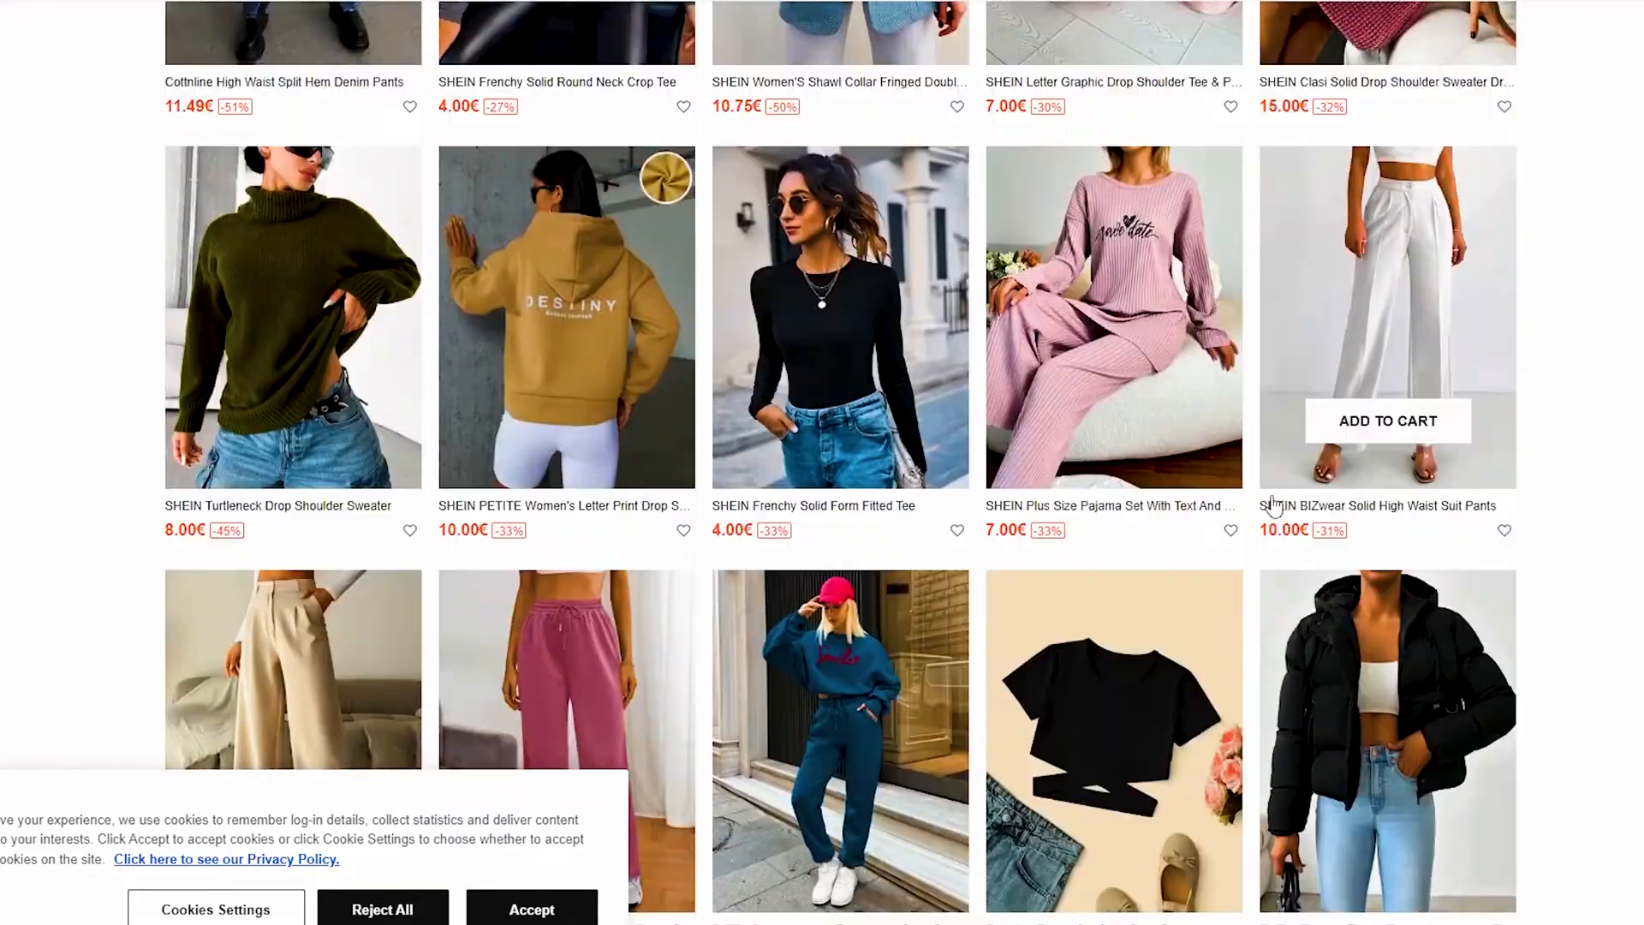
{"action": "scroll", "scroll_direction": "down", "scroll_amount": 3}
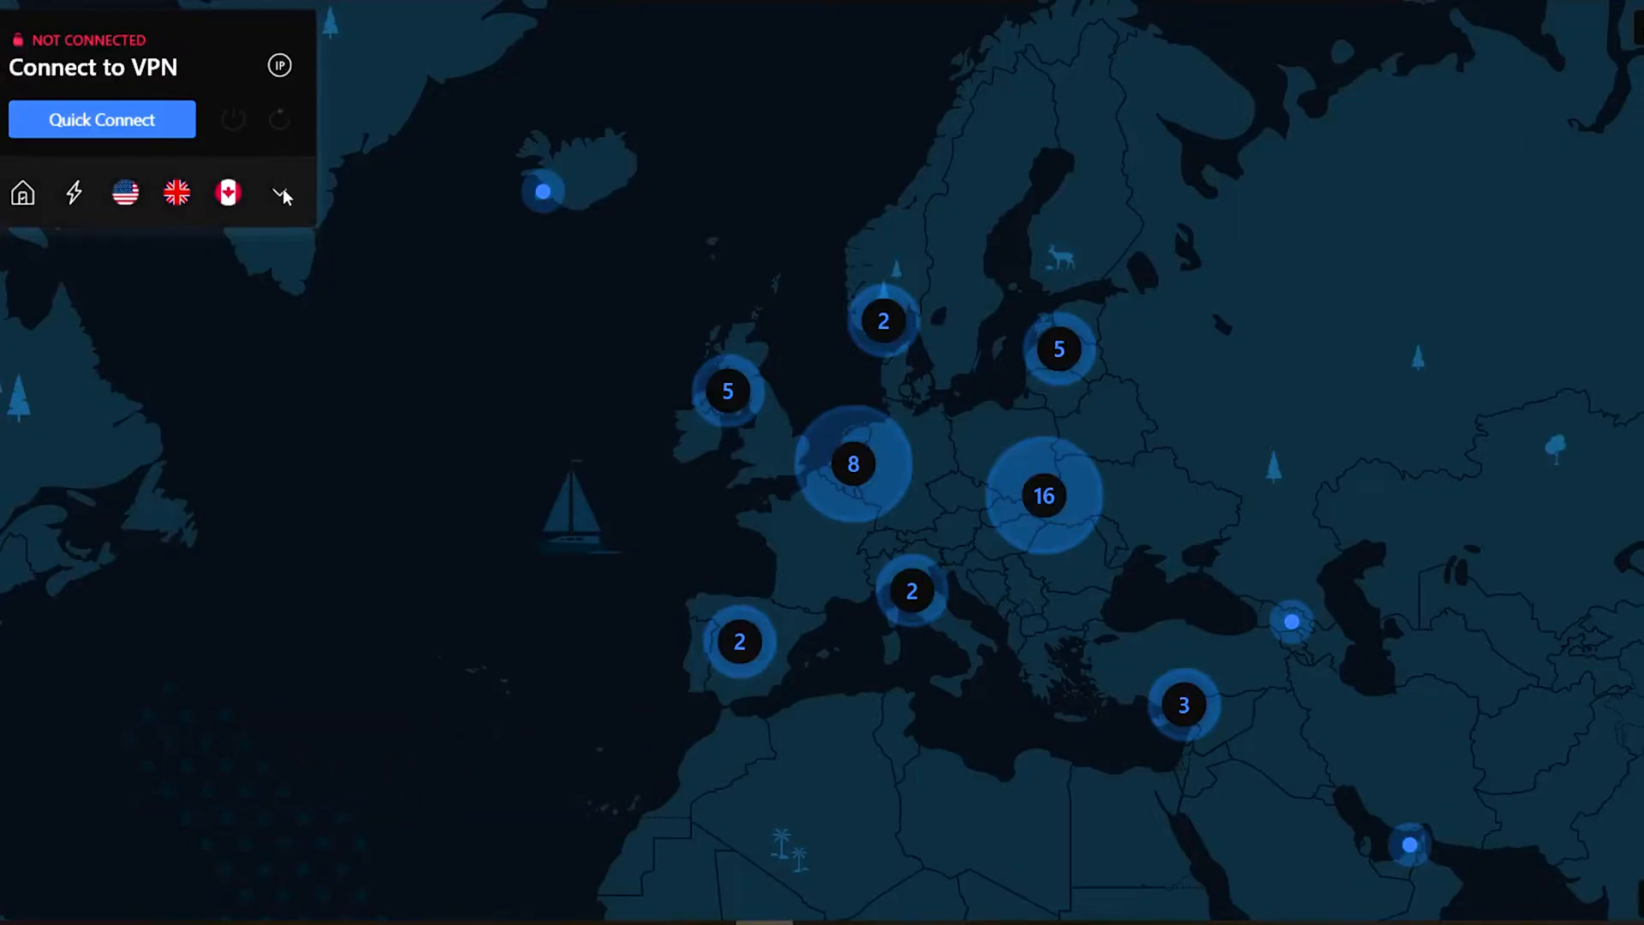
{"action": "left_click", "coordinate": [281, 192]}
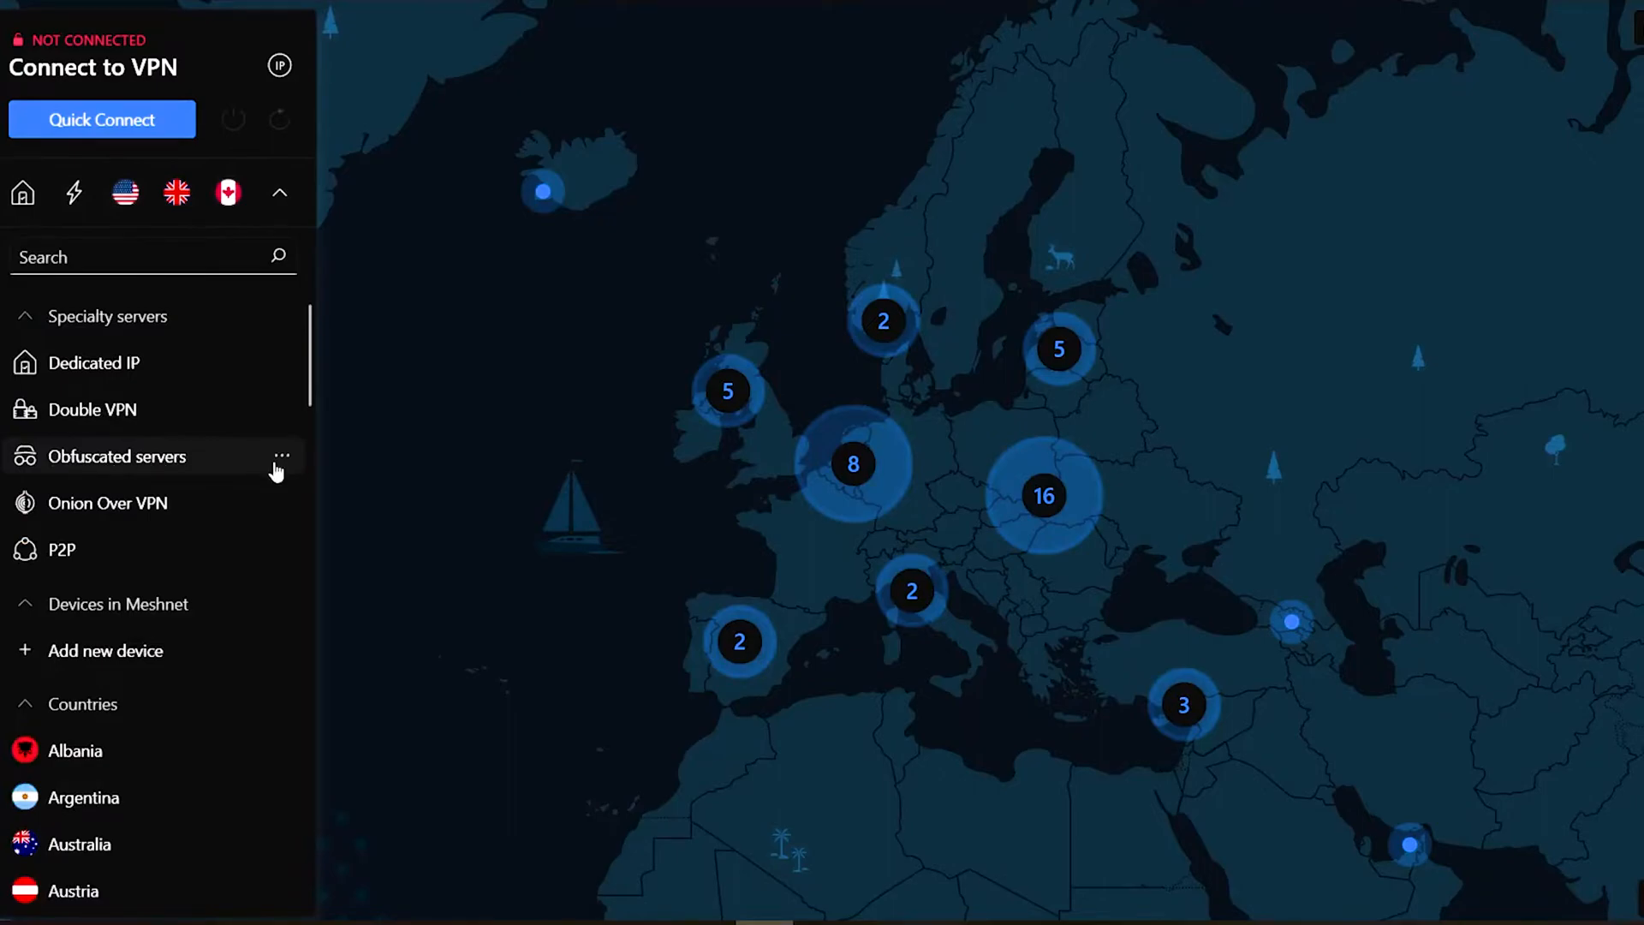
{"action": "left_click", "coordinate": [281, 456]}
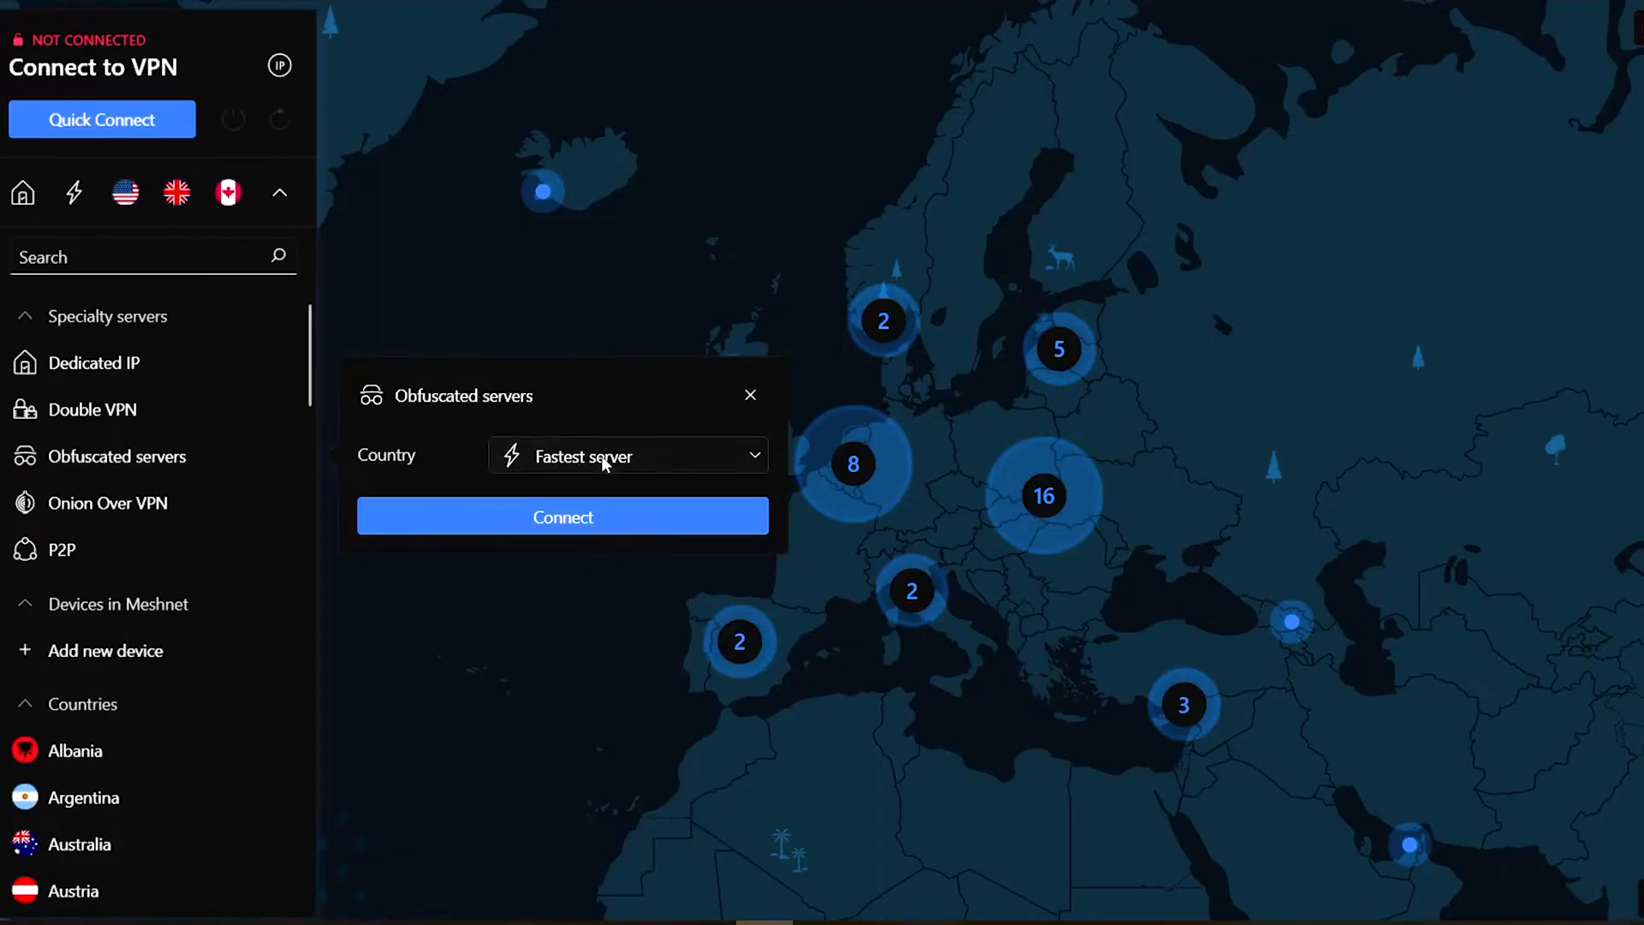
- Choose Canada as the obfuscated server country and connect
{"action": "left_click", "coordinate": [628, 456]}
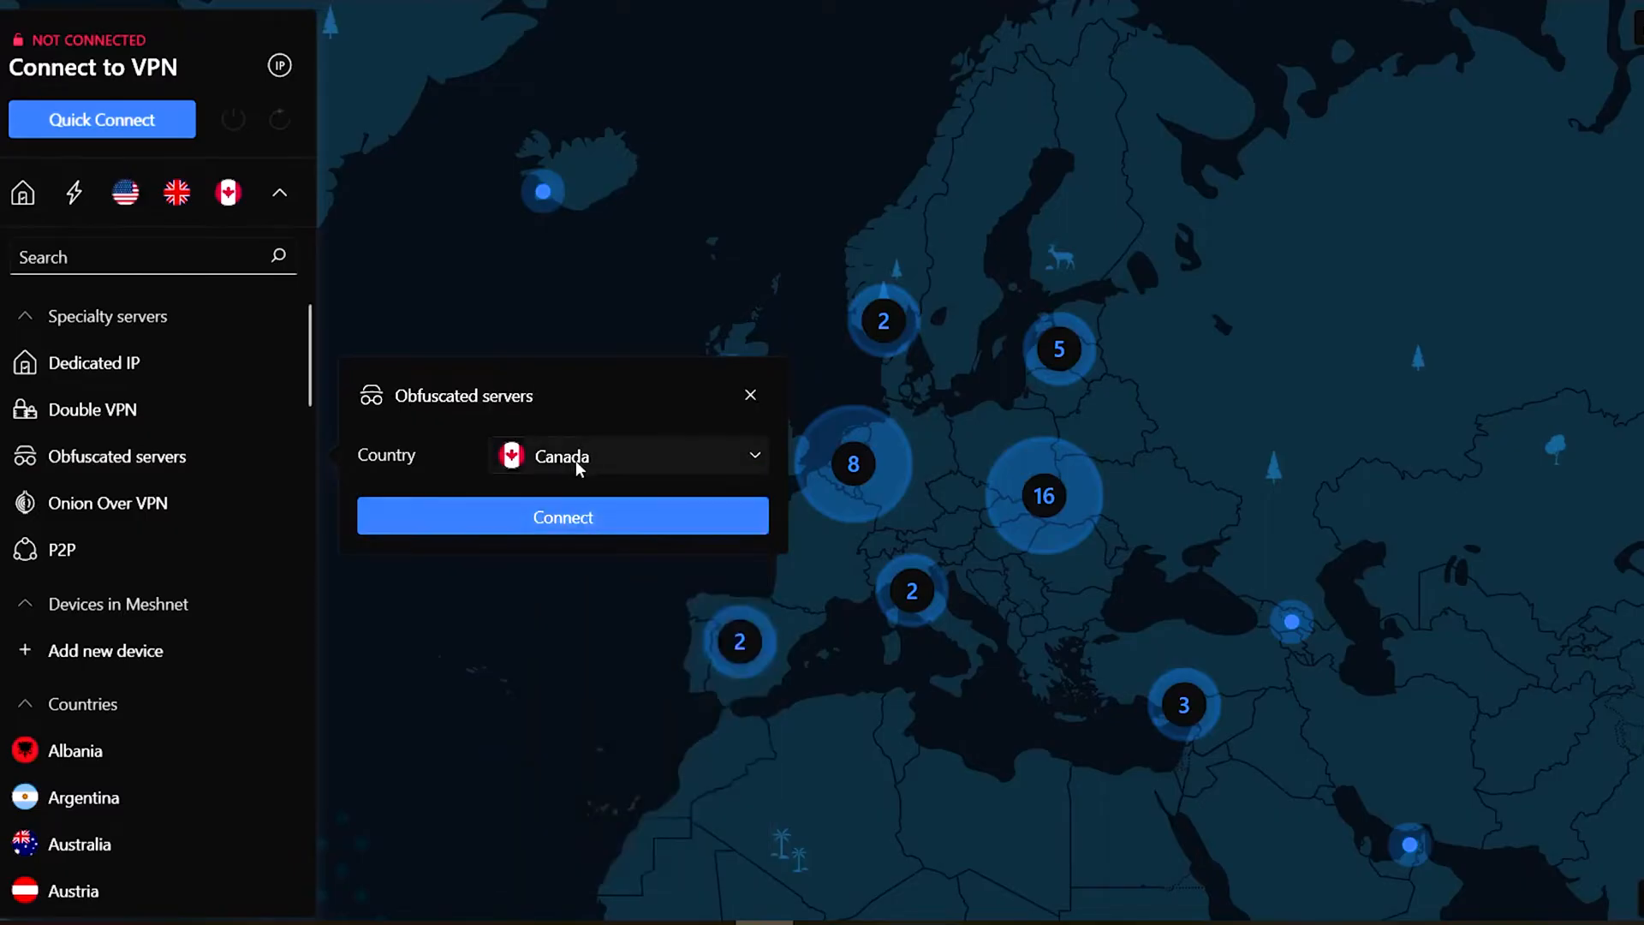
{"action": "left_click", "coordinate": [629, 455]}
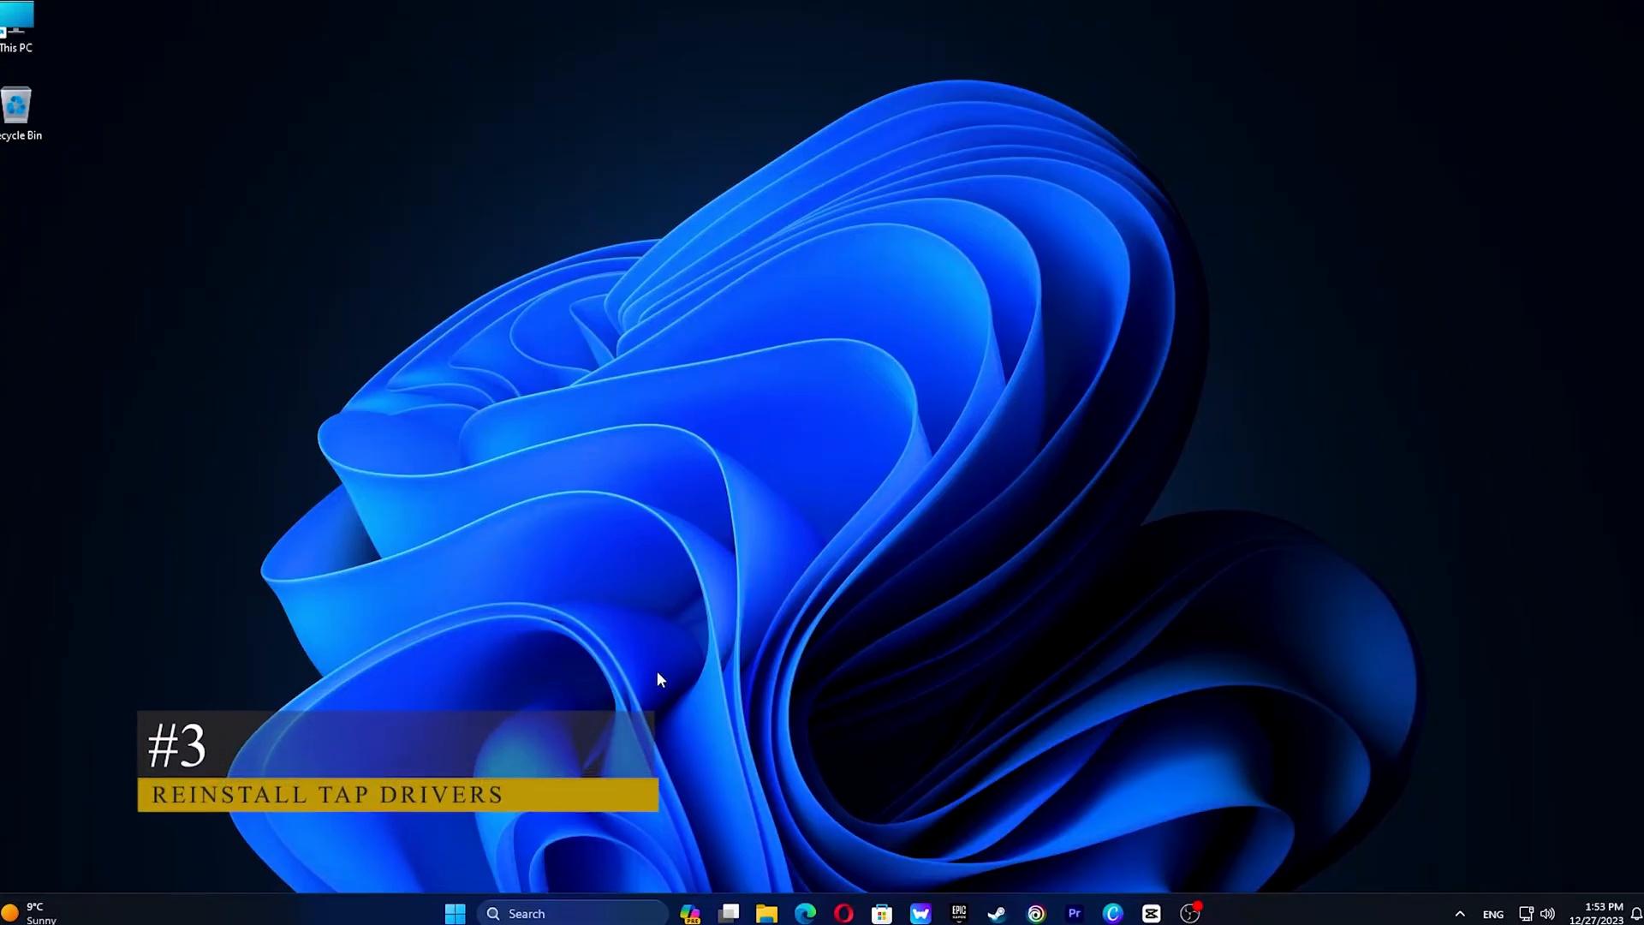
- Launch Device Manager from search ('dev') and expand the Network adapters category
{"action": "type", "text": "device manager"}
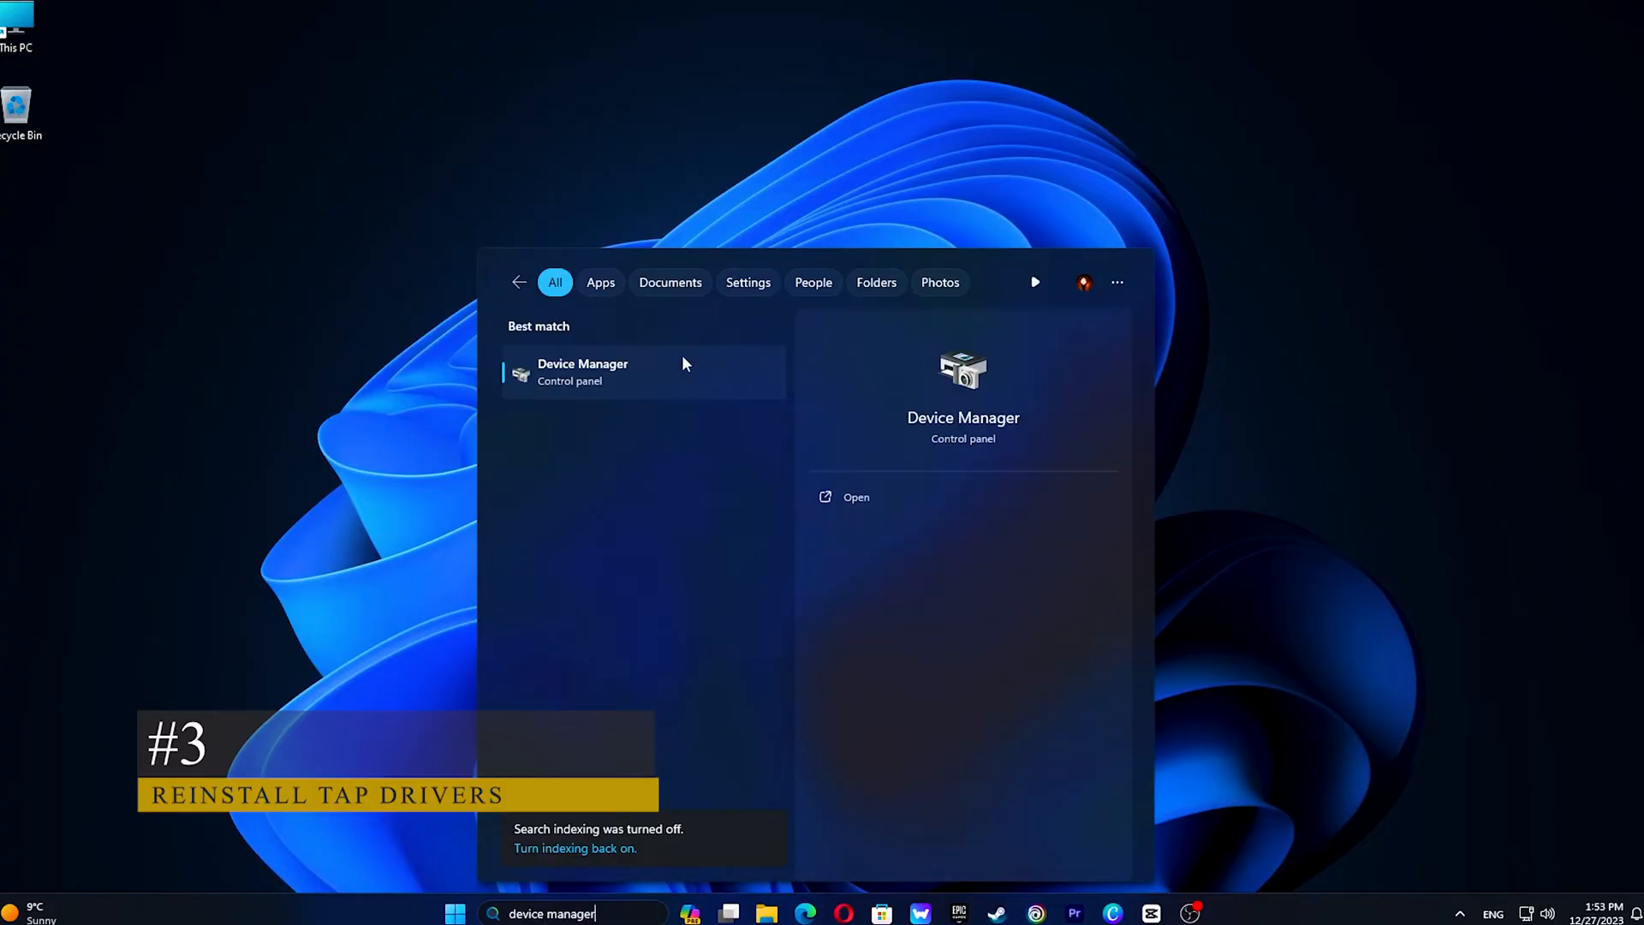
{"action": "left_click", "coordinate": [583, 371]}
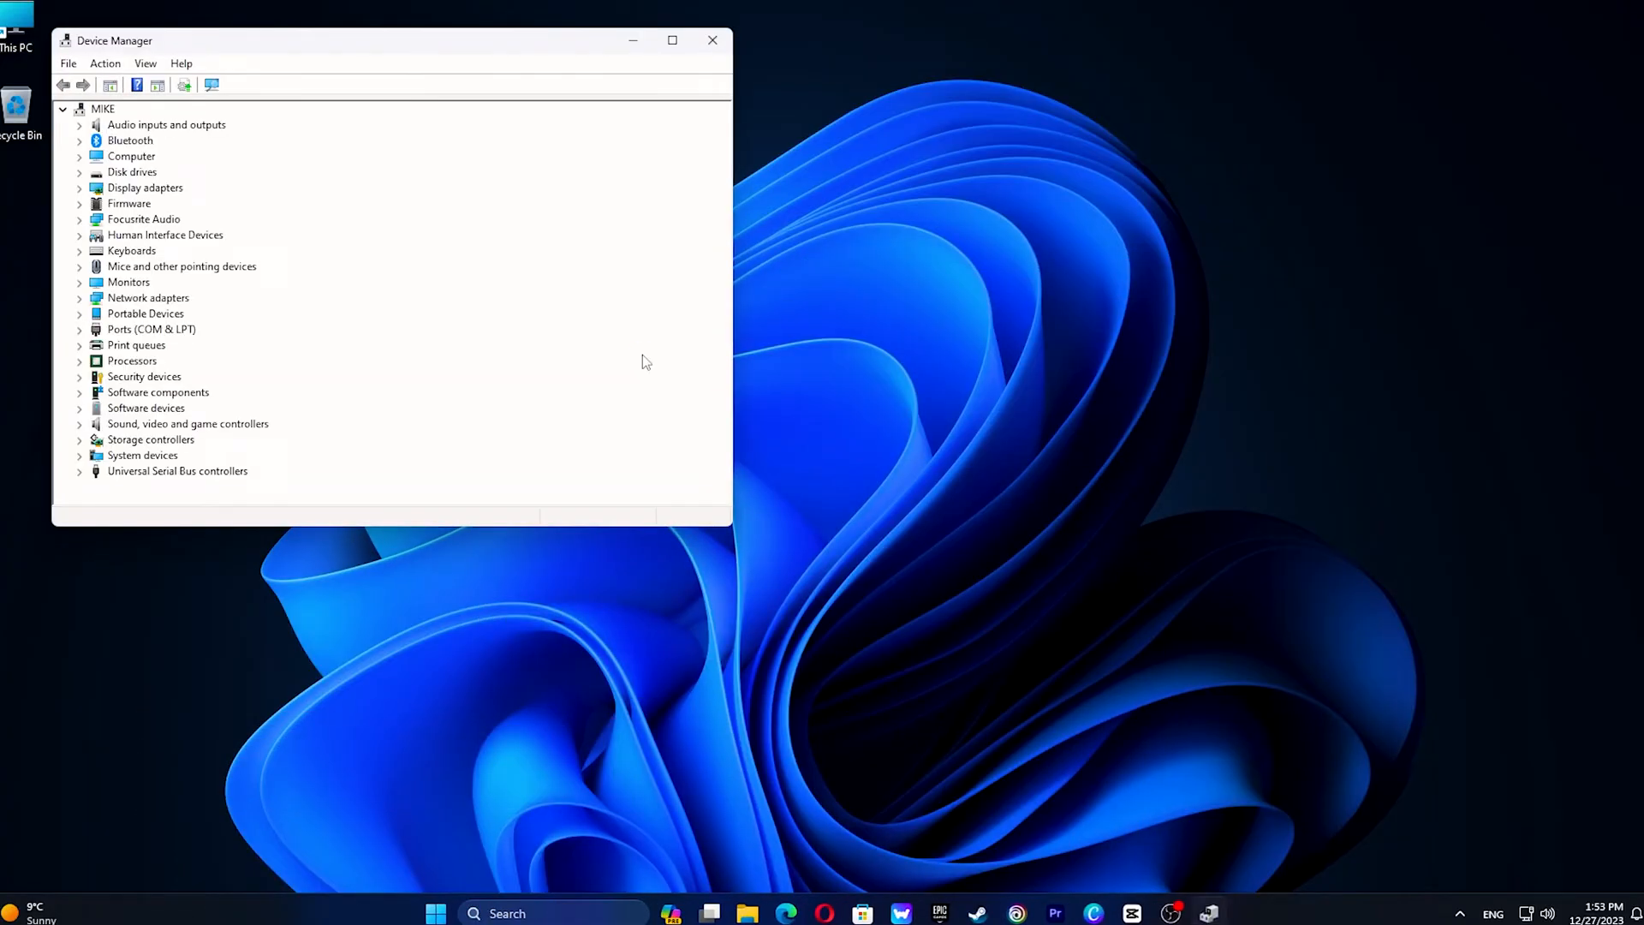
{"action": "left_click", "coordinate": [80, 298]}
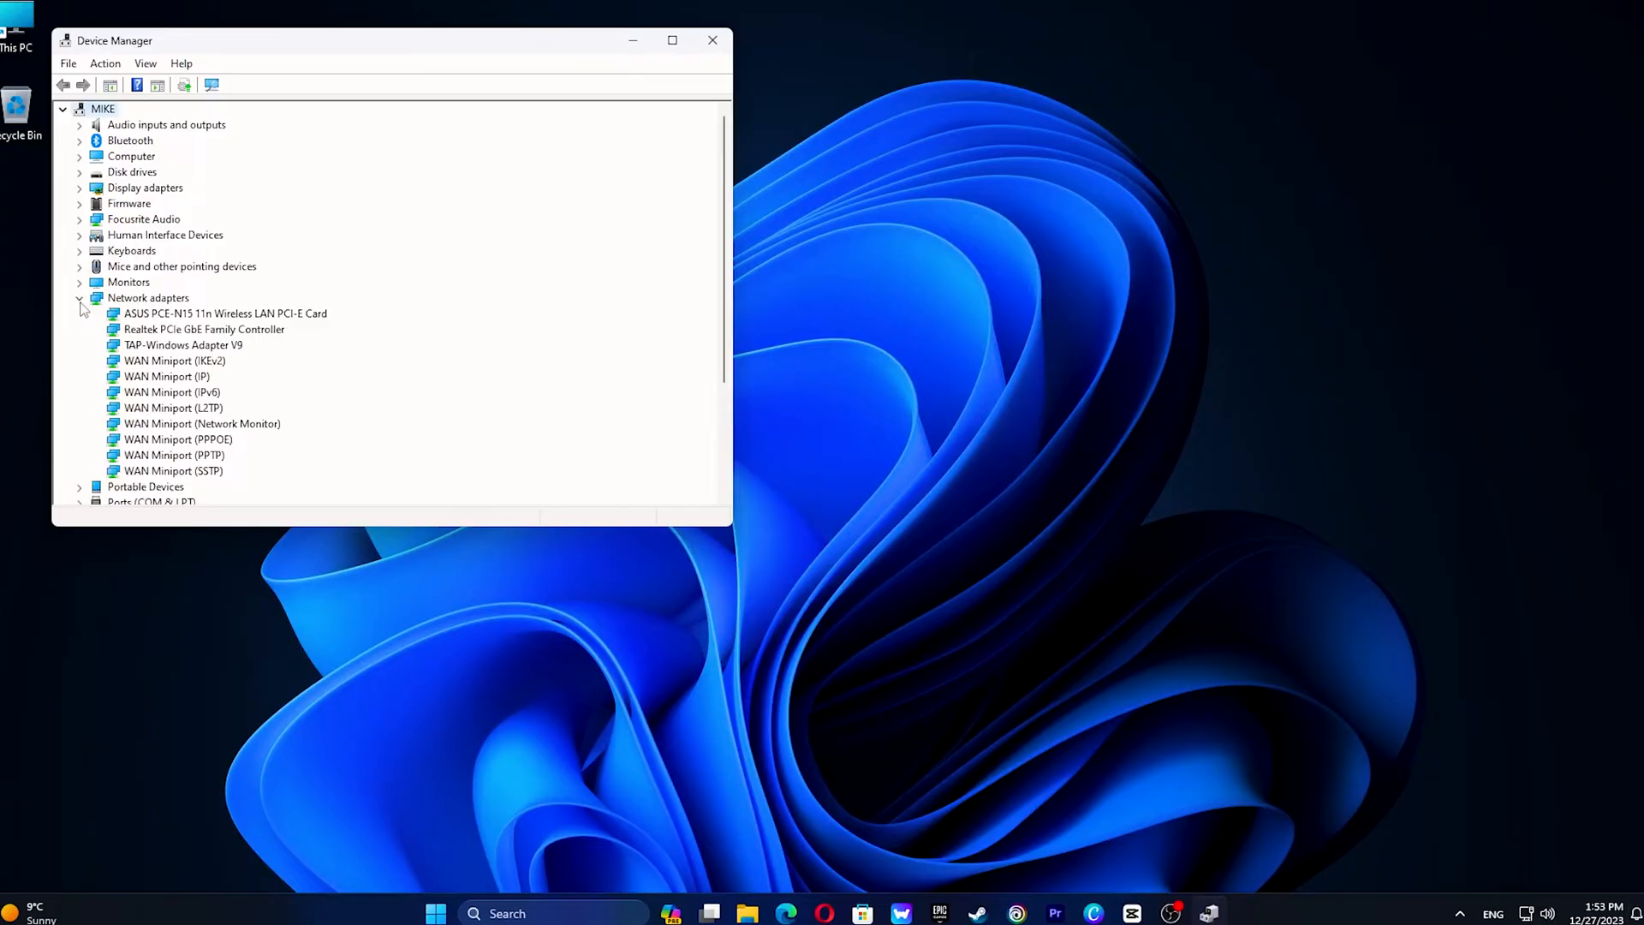
- Uninstall the TAP-Windows Adapter V9 device via its context menu
{"action": "left_click", "coordinate": [183, 344]}
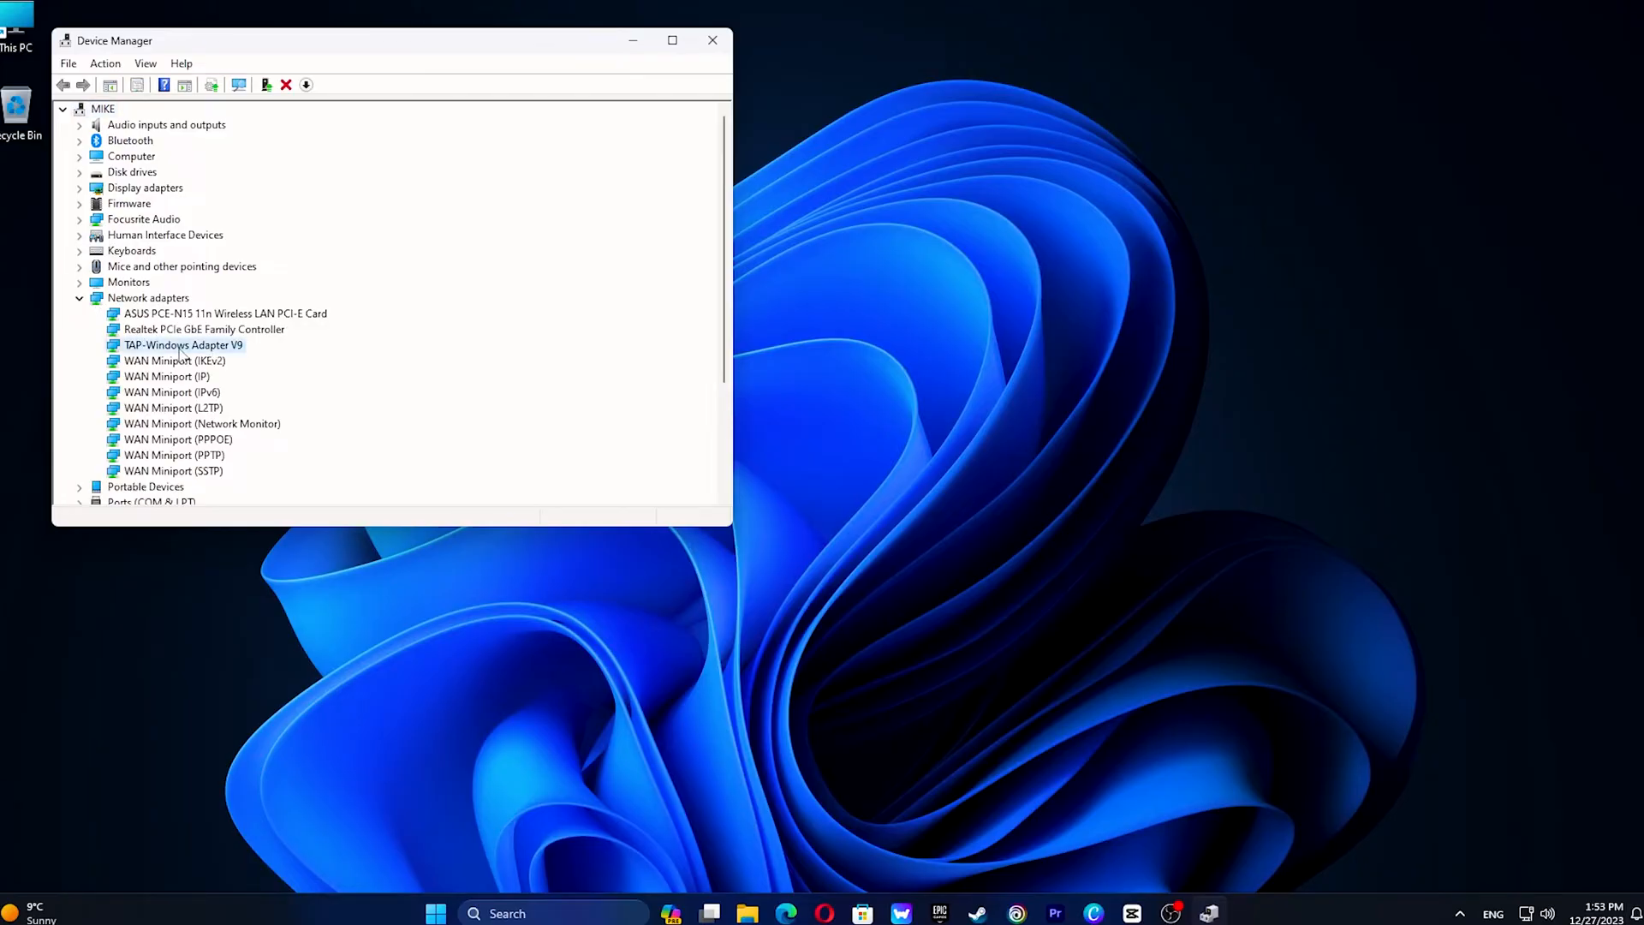
{"action": "right_click", "coordinate": [184, 344]}
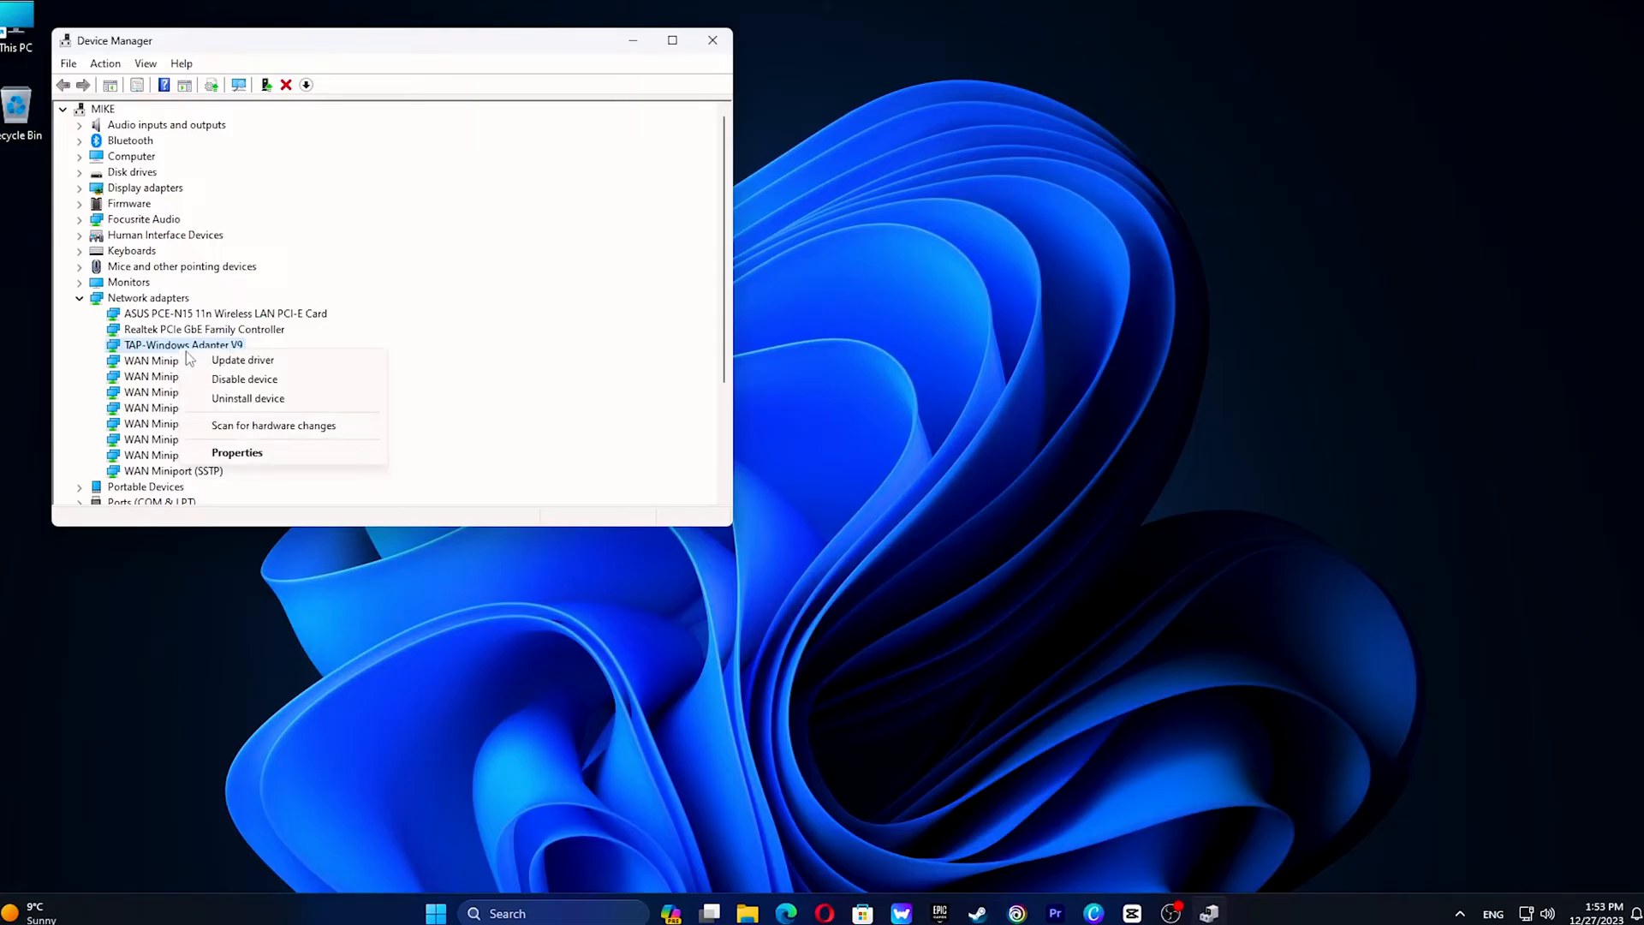
{"action": "left_click", "coordinate": [246, 399]}
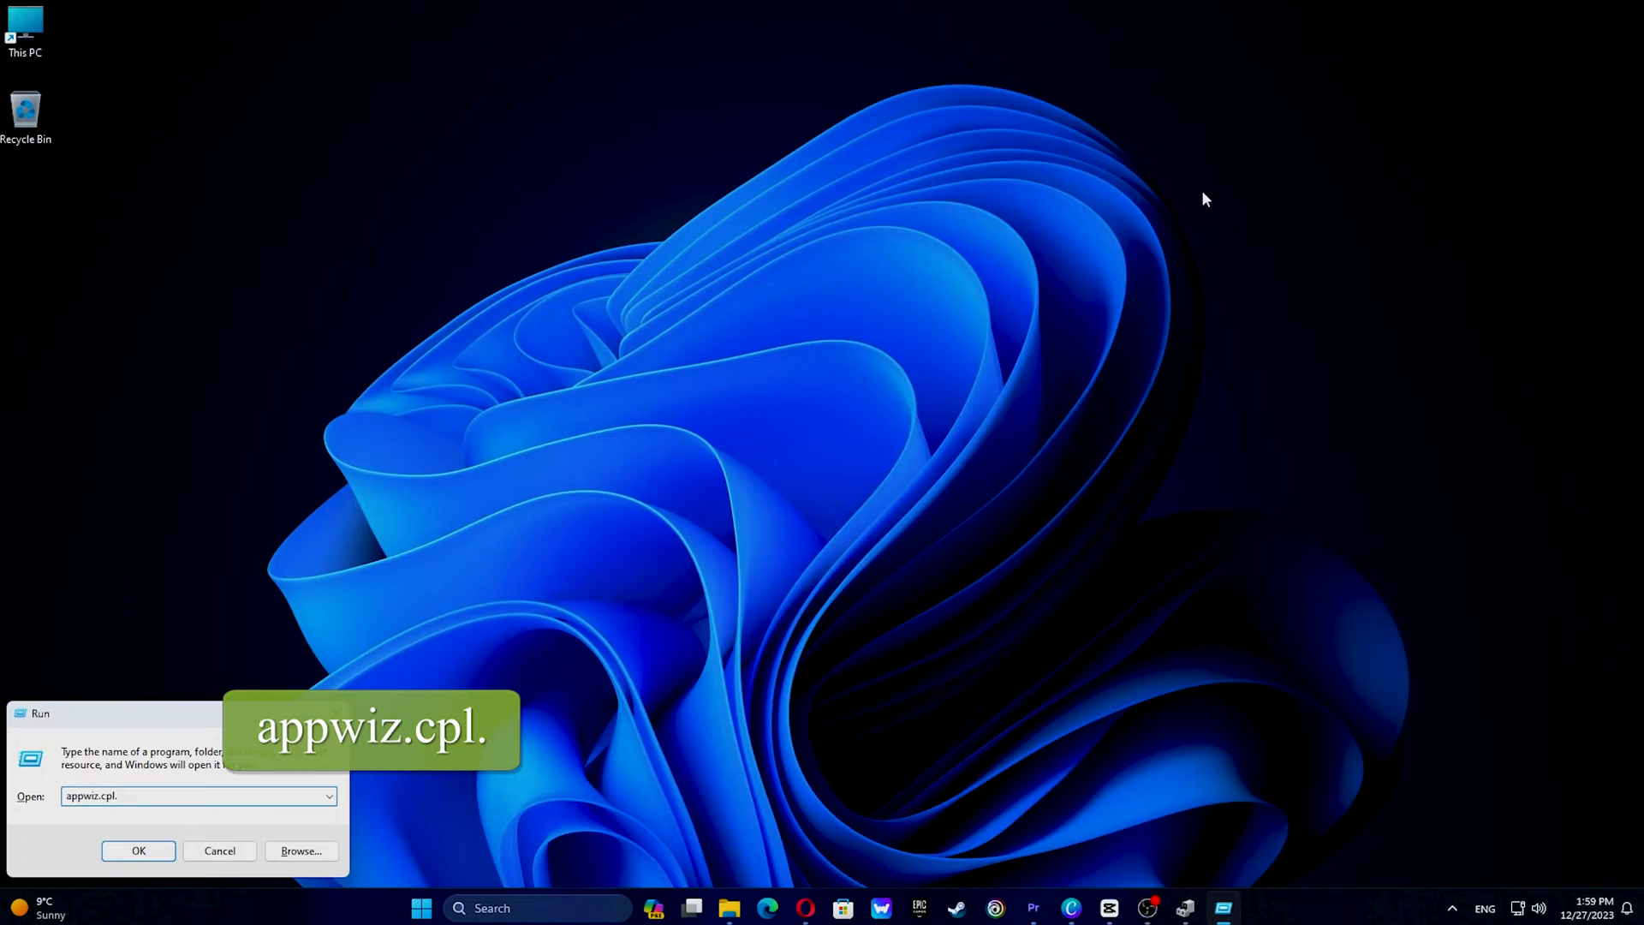
- Run appwiz.cpl to reach the Programs and Features uninstall panel
{"action": "left_click", "coordinate": [138, 852]}
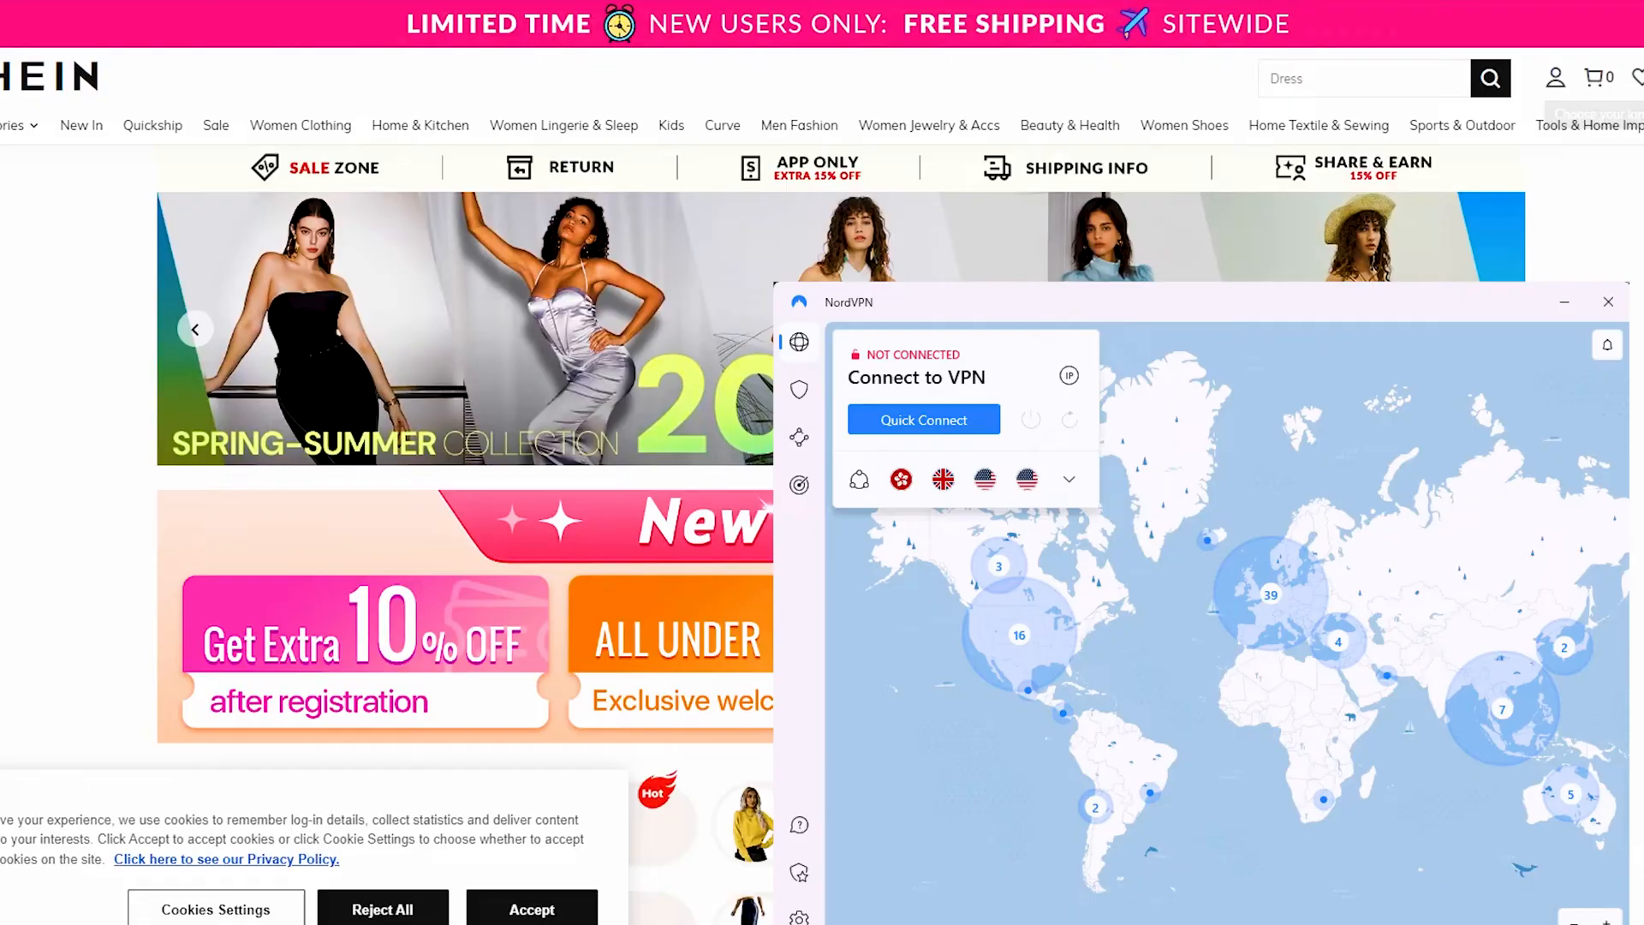
{"action": "scroll", "scroll_direction": "down", "scroll_amount": 3}
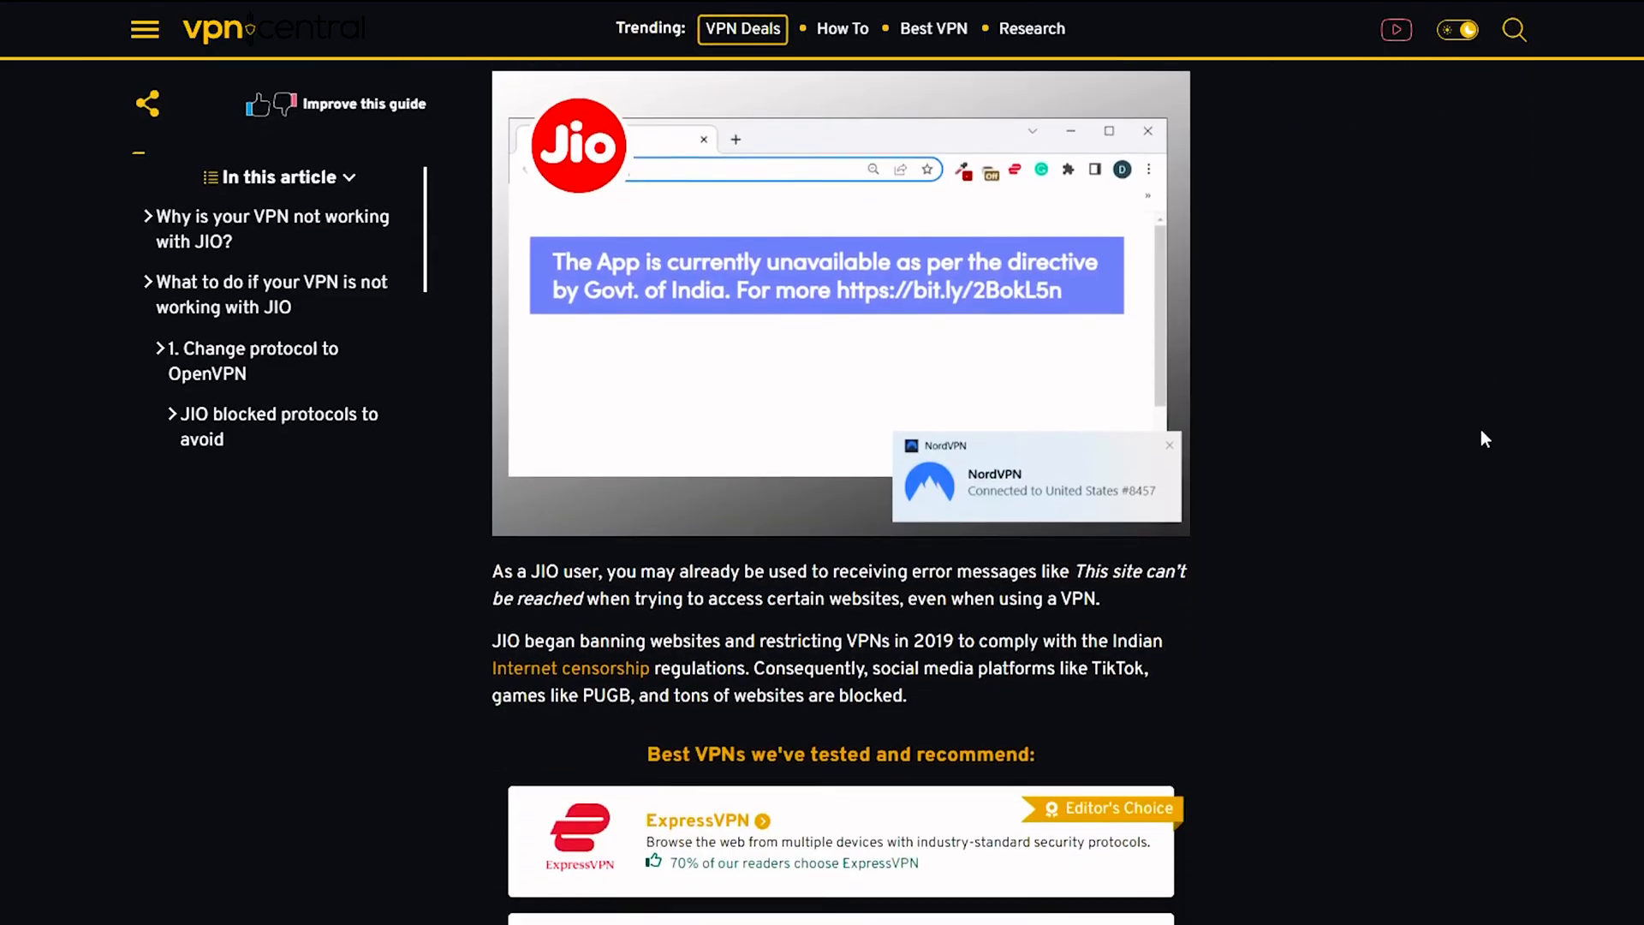
{"action": "scroll", "scroll_direction": "down", "scroll_amount": 3}
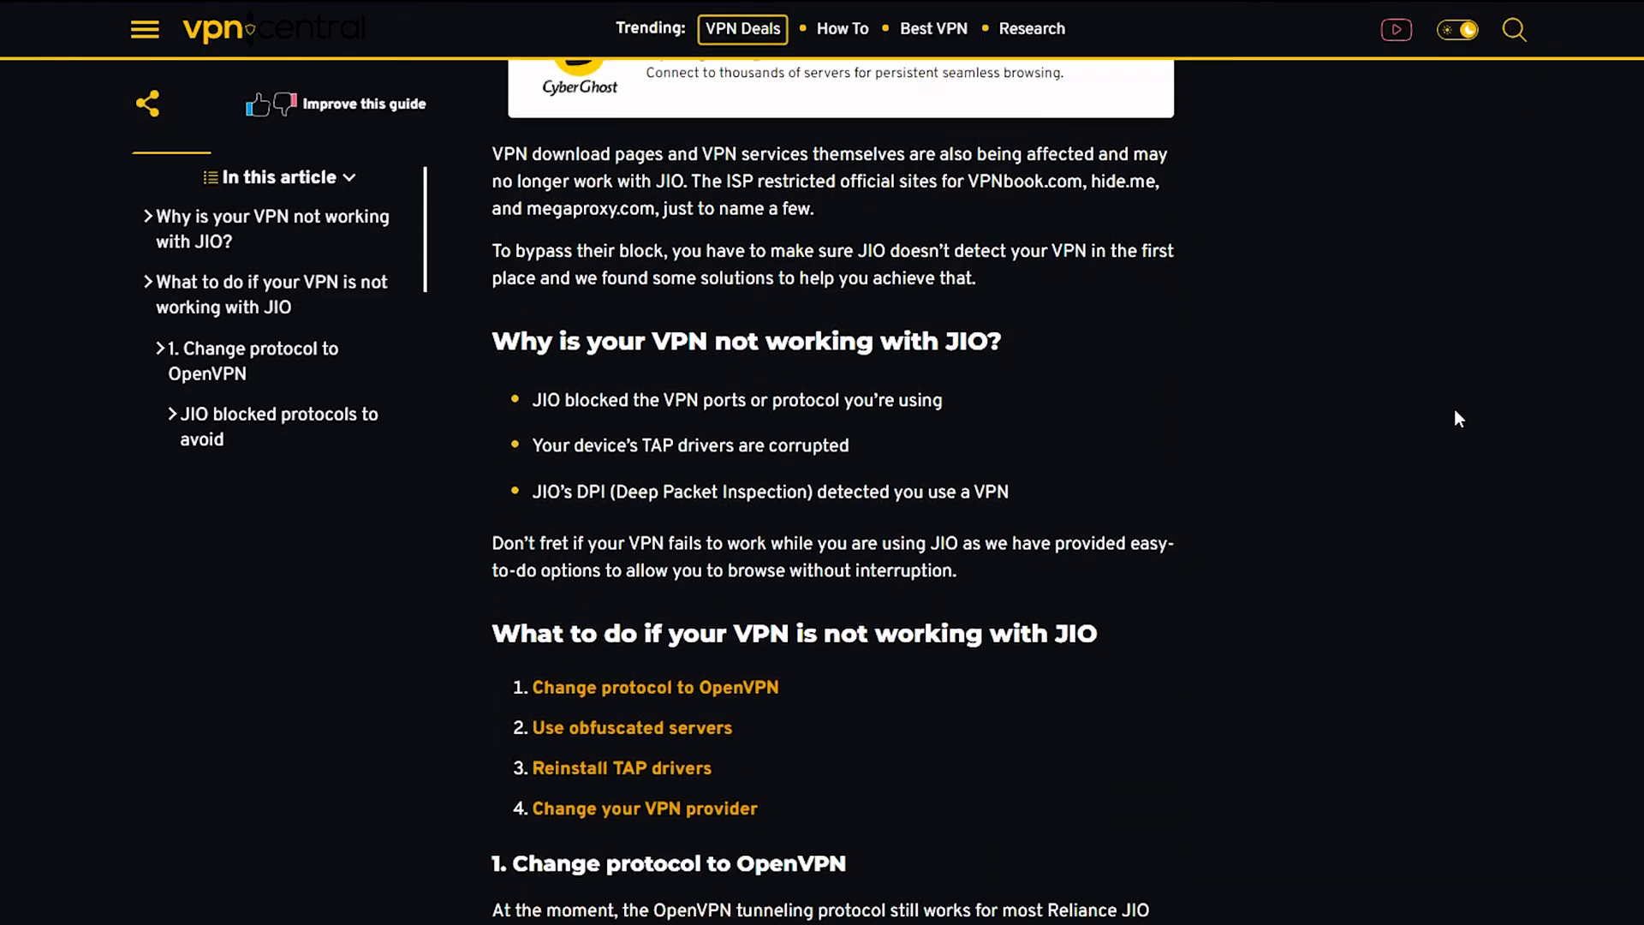
{"action": "scroll", "scroll_direction": "down", "scroll_amount": 3}
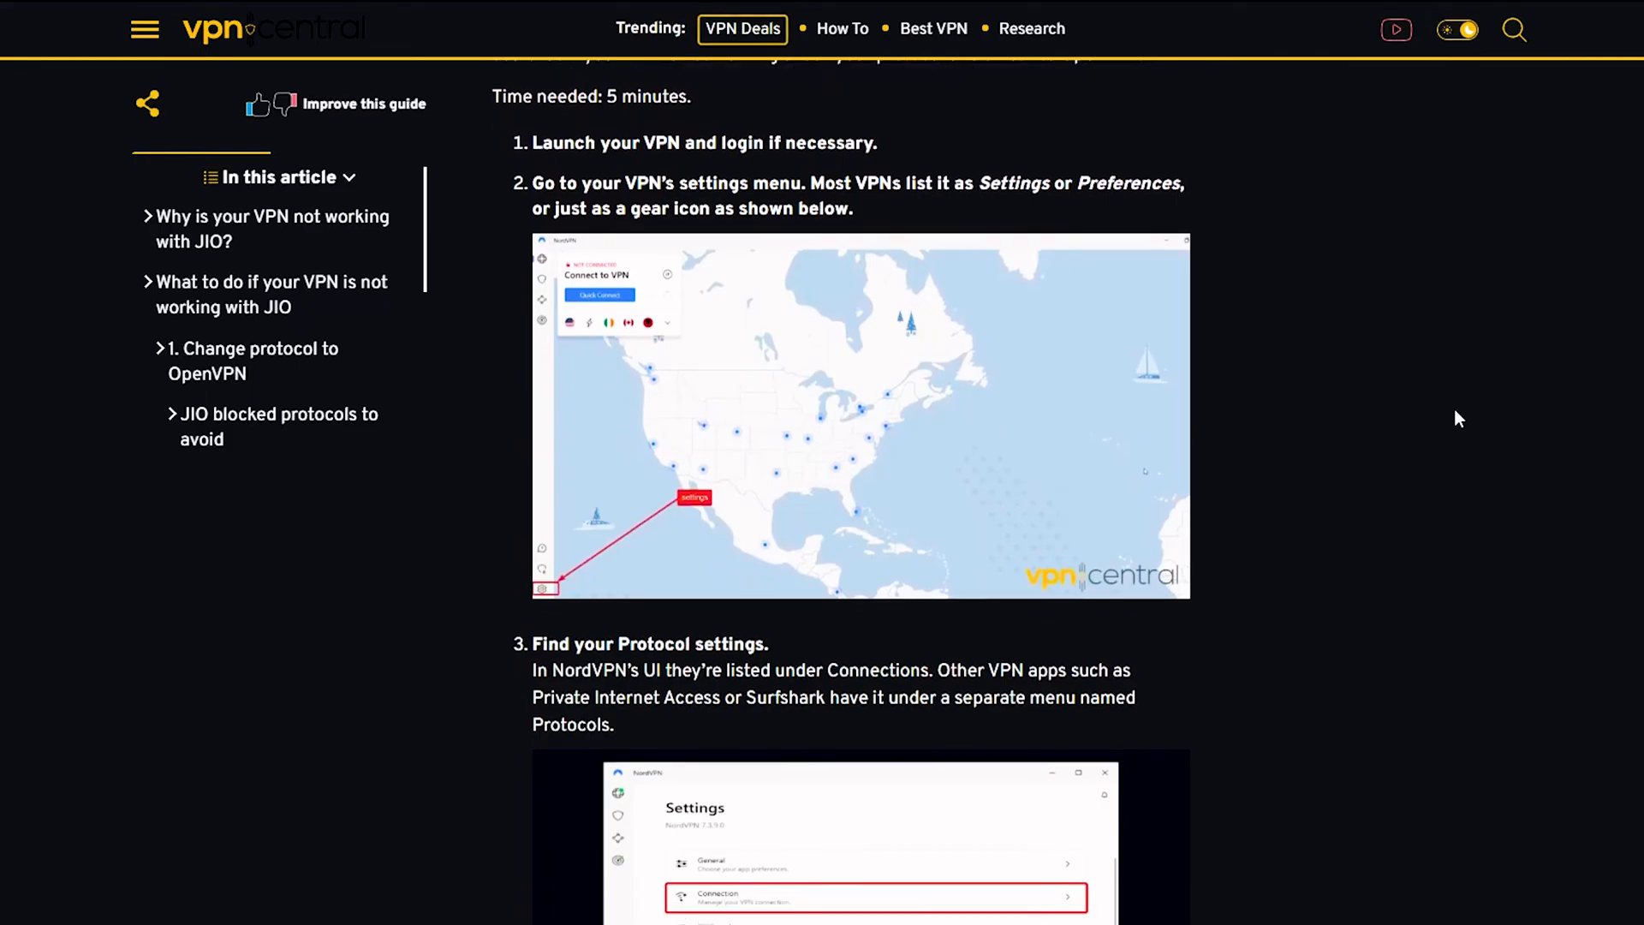
{"action": "scroll", "scroll_direction": "down", "scroll_amount": 3}
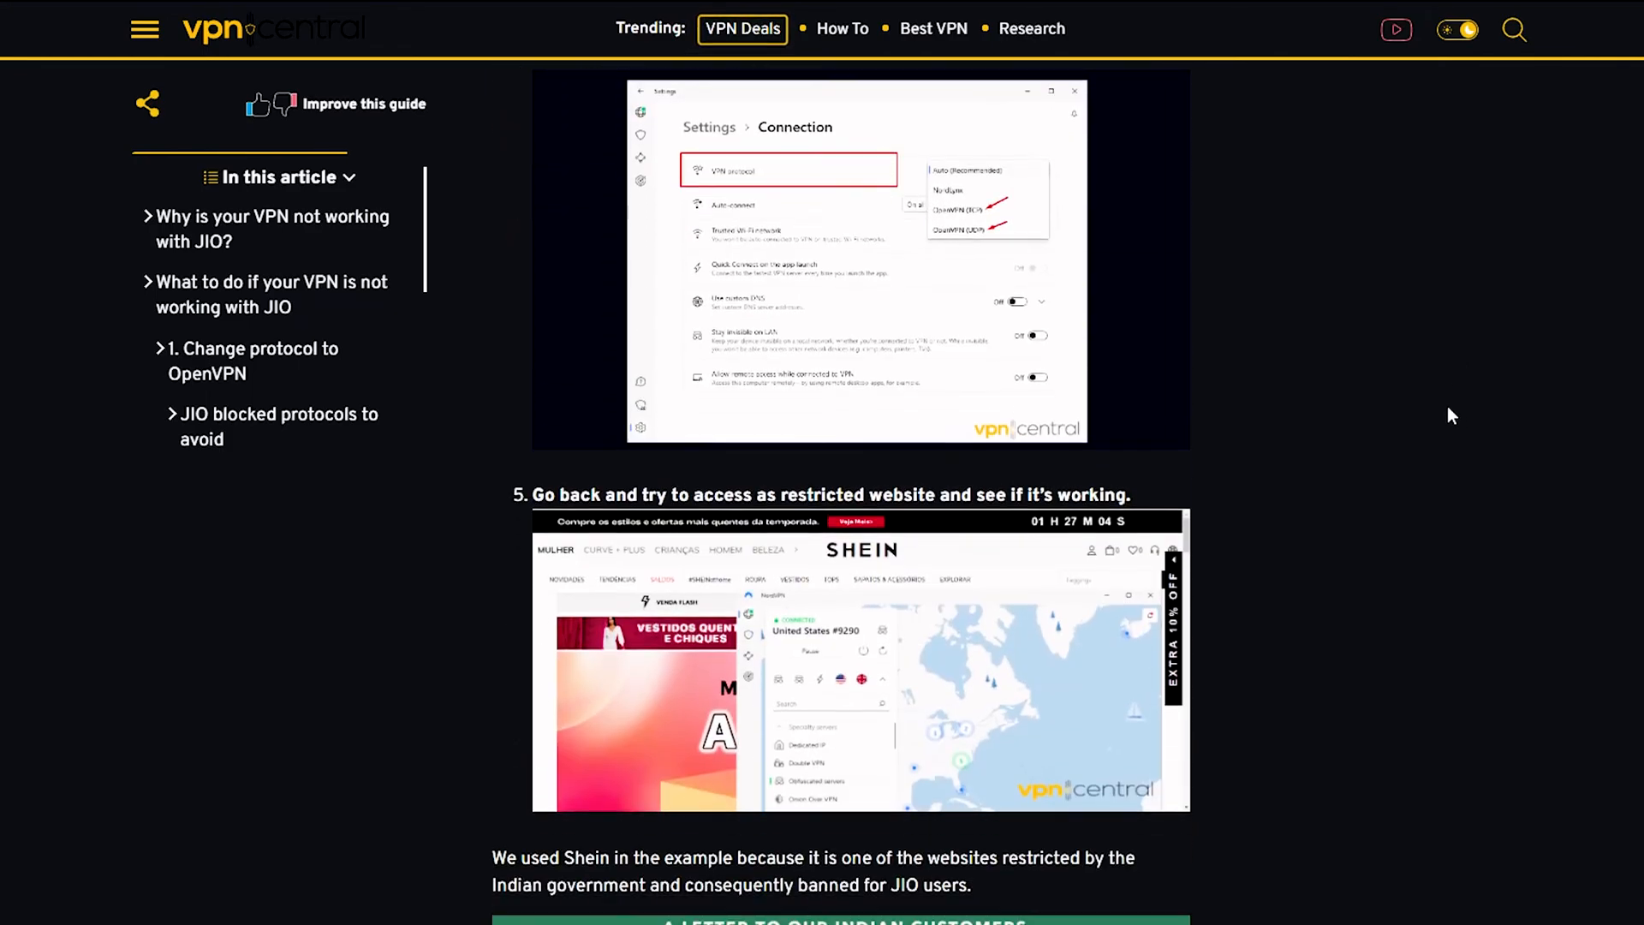
{"action": "scroll", "scroll_direction": "down", "scroll_amount": 3}
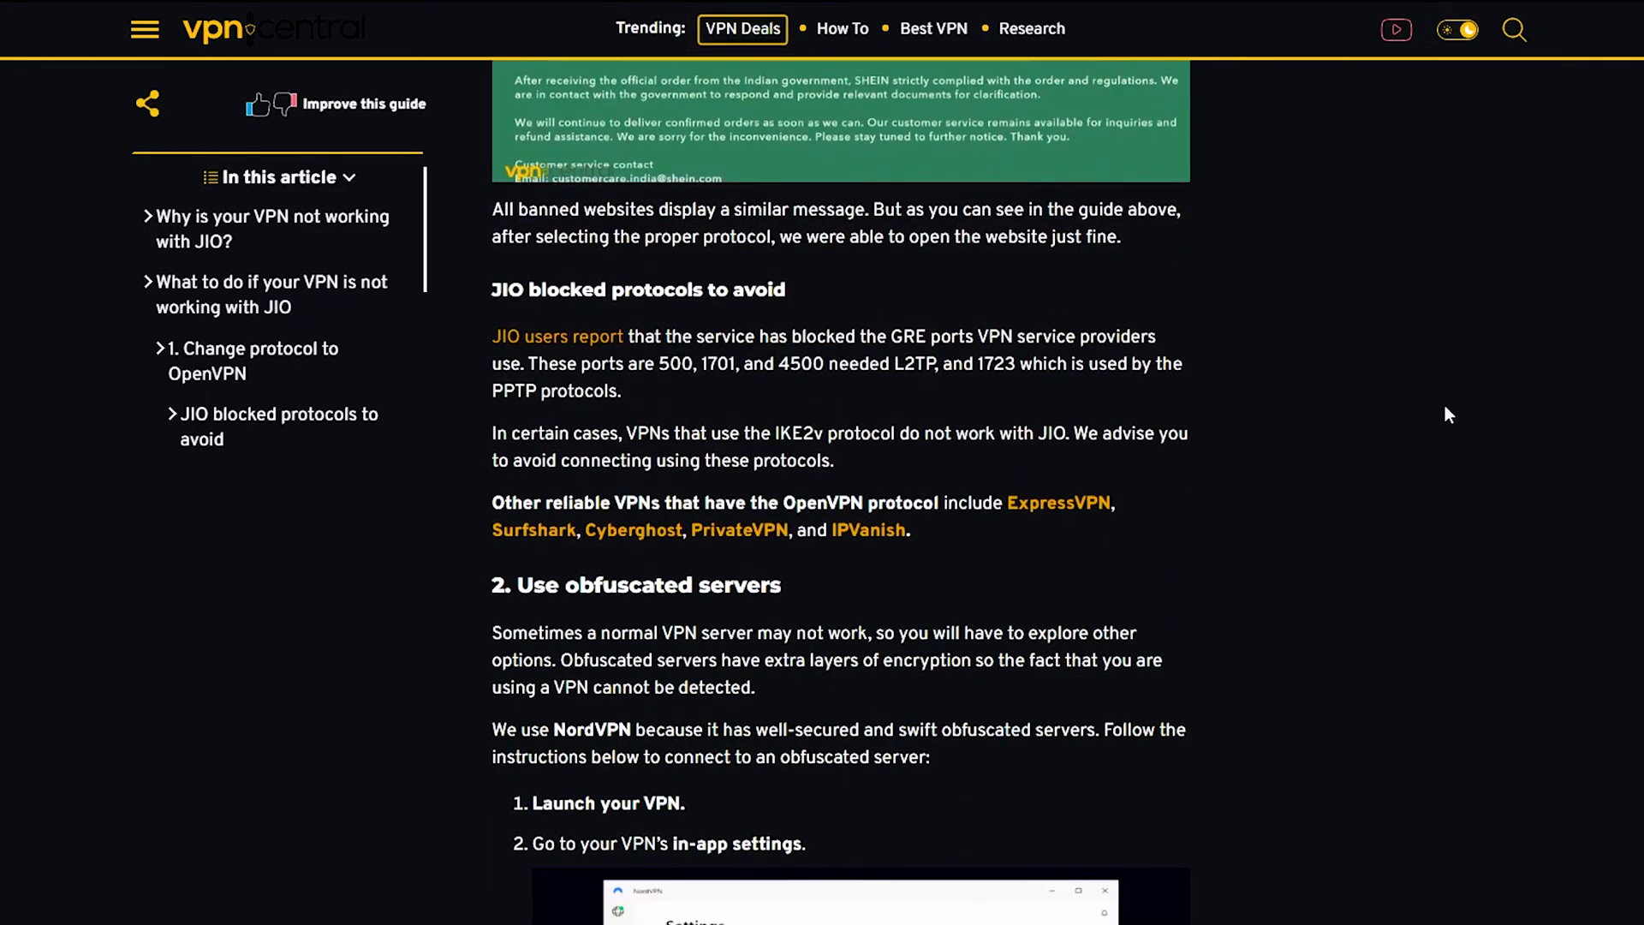